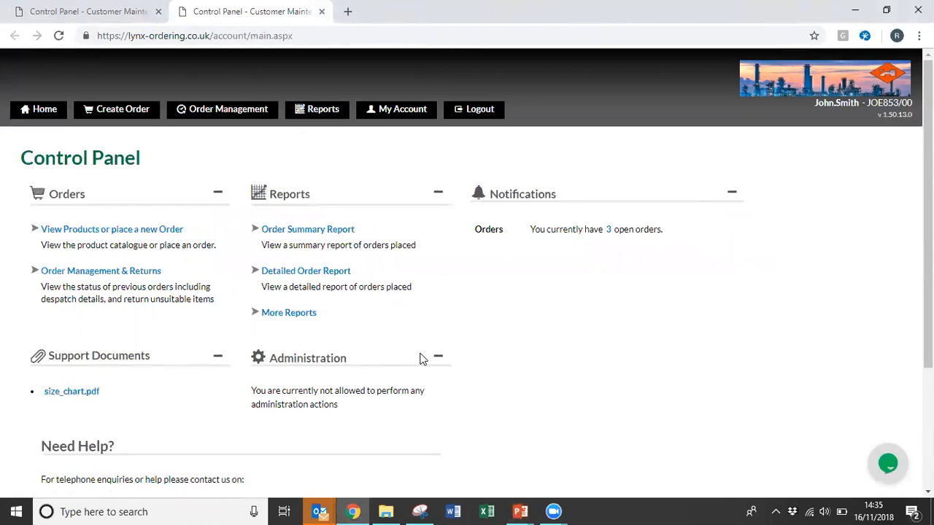
{"action": "mouse_move", "coordinate": [378, 336]}
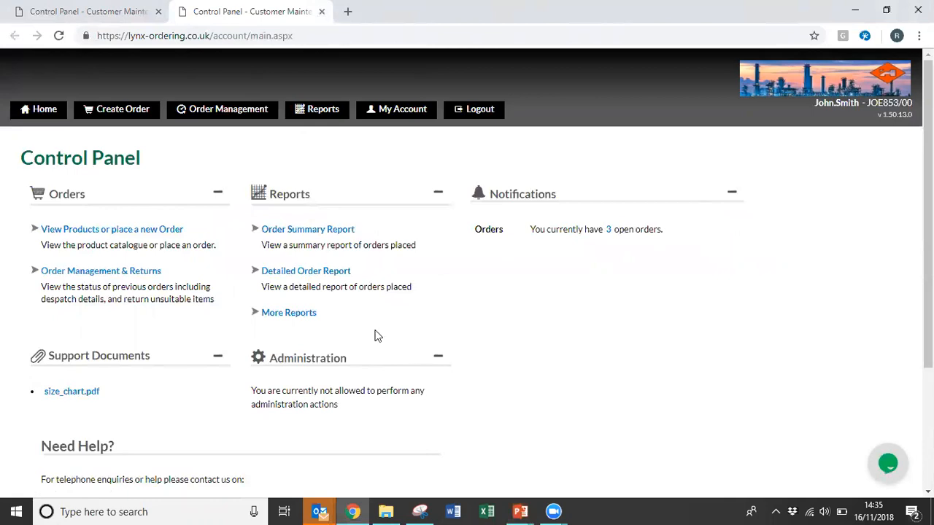
{"action": "mouse_move", "coordinate": [117, 108]}
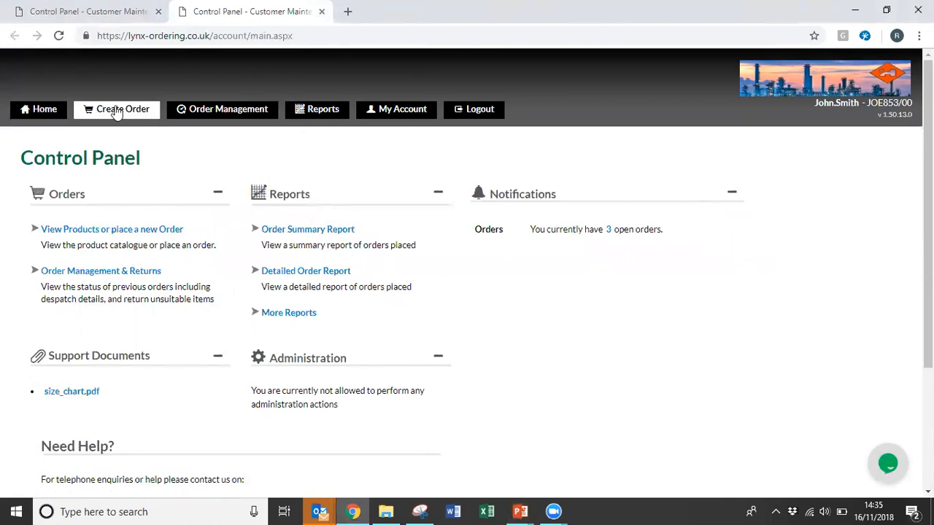
{"action": "mouse_move", "coordinate": [123, 108]}
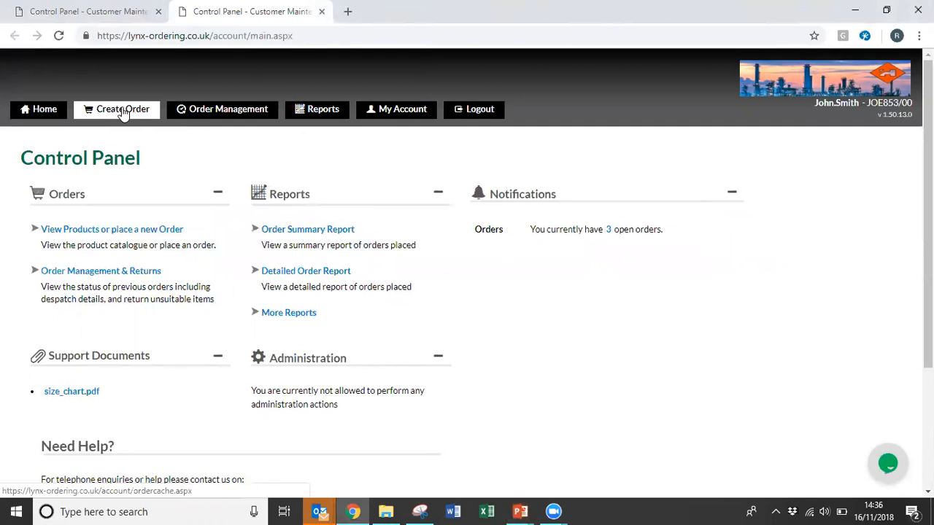
{"action": "mouse_move", "coordinate": [93, 229]}
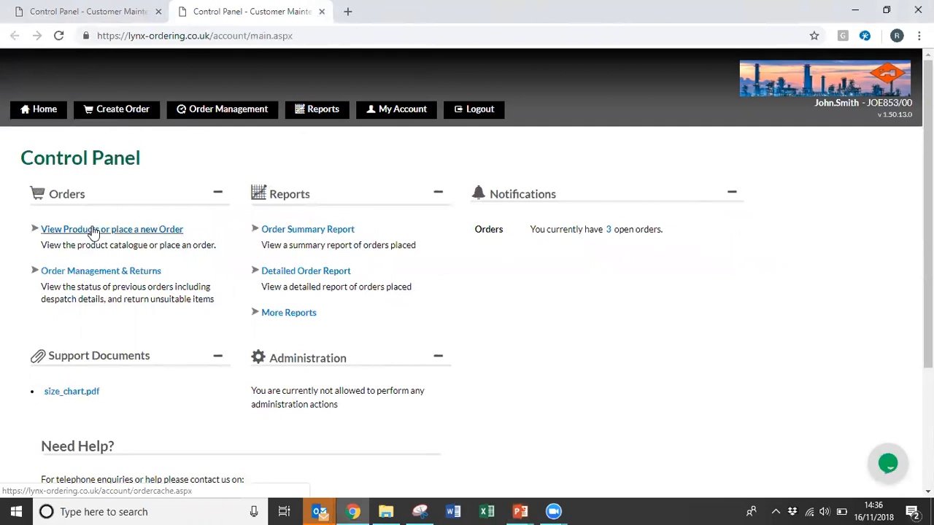
Step: Show the orders in progress and begin creating a new order
{"action": "left_click", "coordinate": [110, 229]}
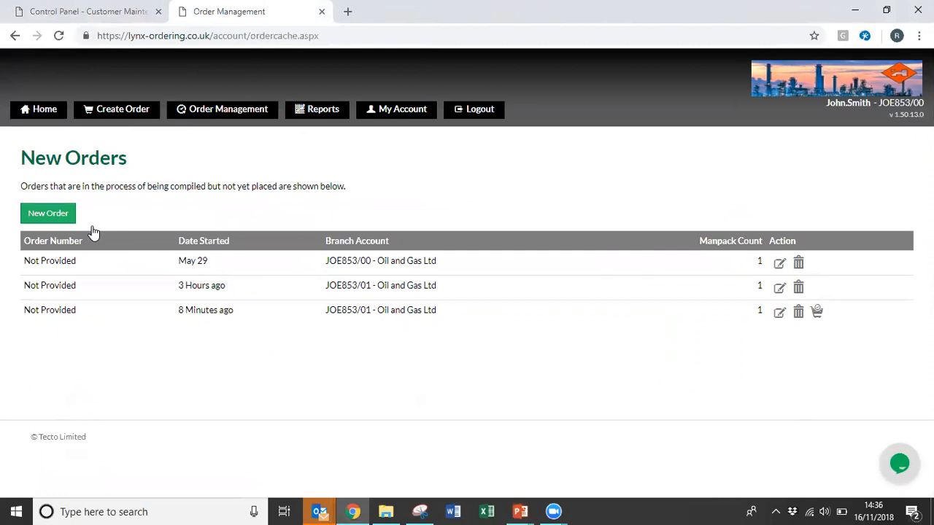
{"action": "mouse_move", "coordinate": [292, 338]}
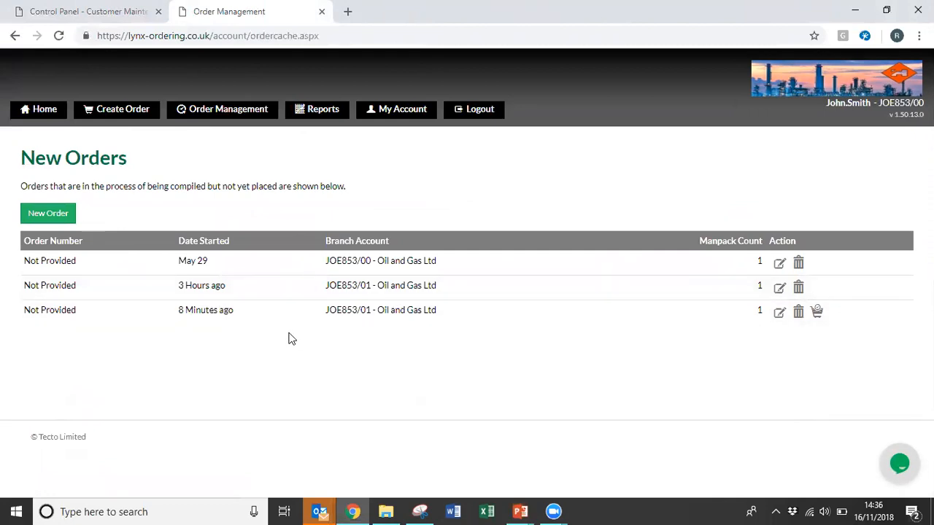
{"action": "mouse_move", "coordinate": [95, 207]}
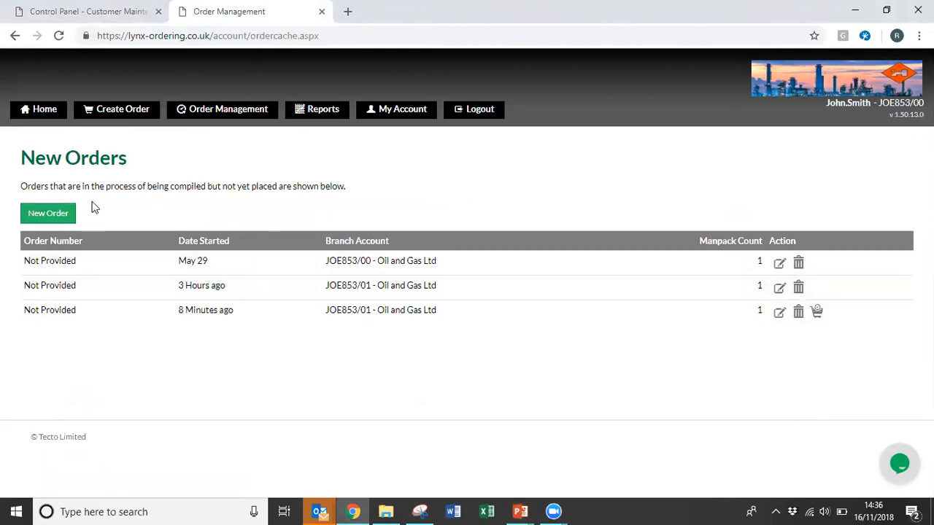
{"action": "left_click", "coordinate": [48, 213]}
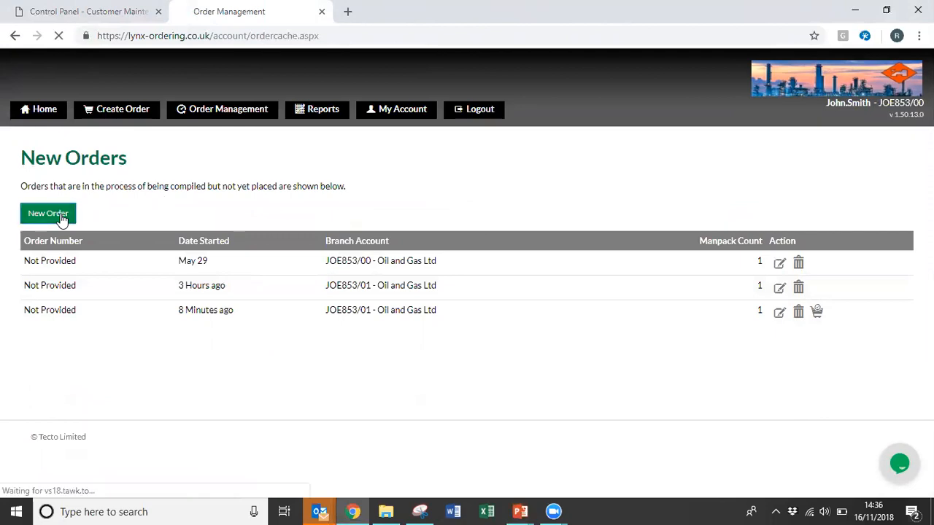
Step: Choose the second Oil and Gas Ltd branch (JOE853/01 Brackley) and start the order
{"action": "left_click", "coordinate": [48, 213]}
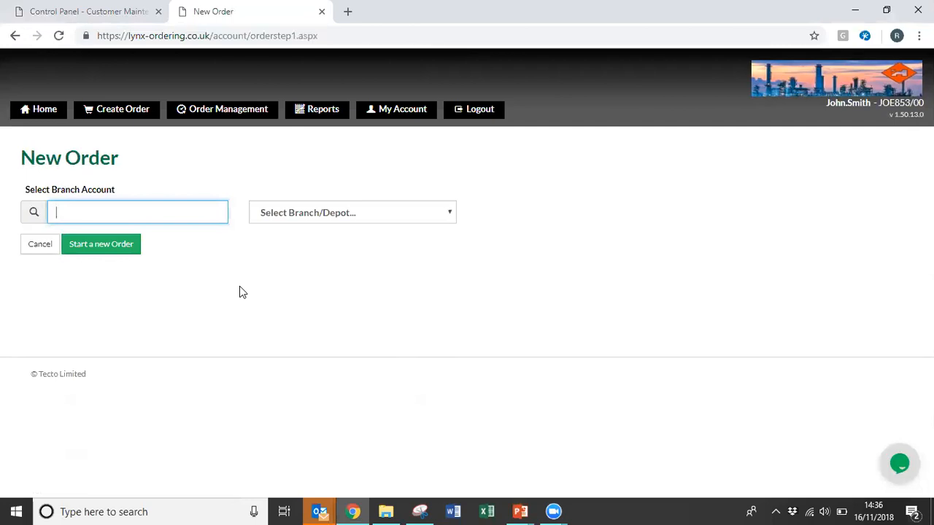
{"action": "left_click", "coordinate": [353, 214]}
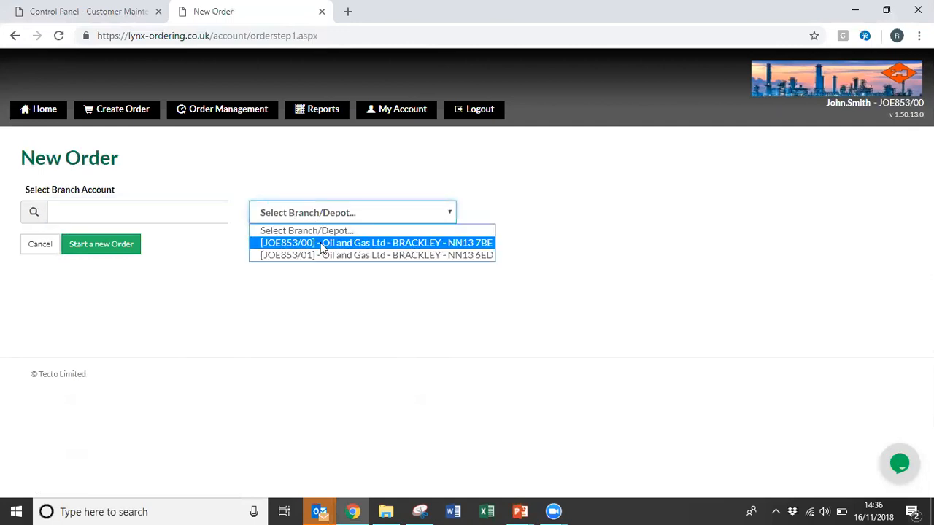
{"action": "left_click", "coordinate": [371, 254]}
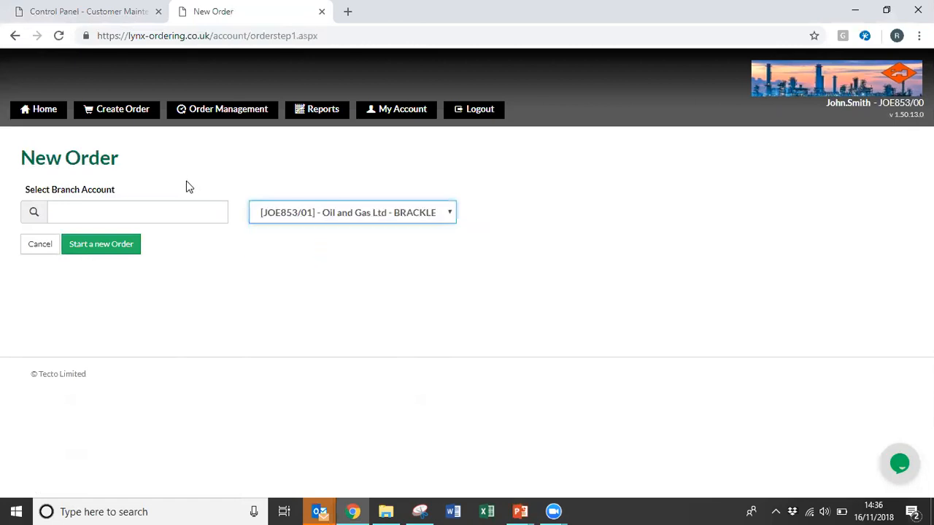
{"action": "left_click", "coordinate": [138, 211]}
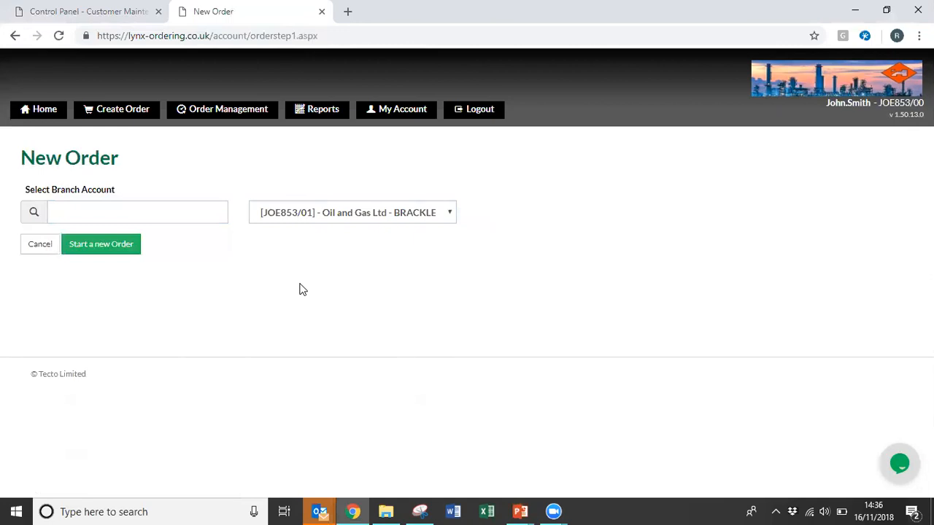
{"action": "mouse_move", "coordinate": [123, 245]}
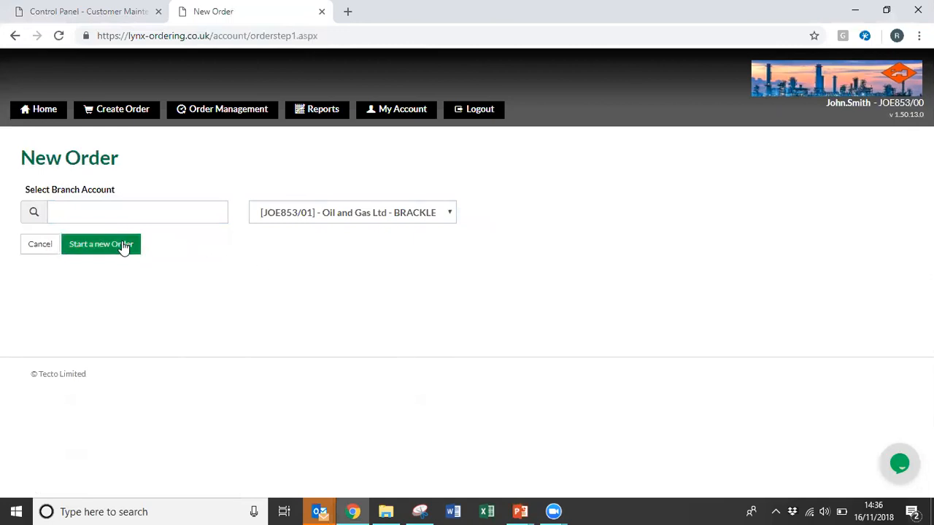
{"action": "left_click", "coordinate": [101, 244]}
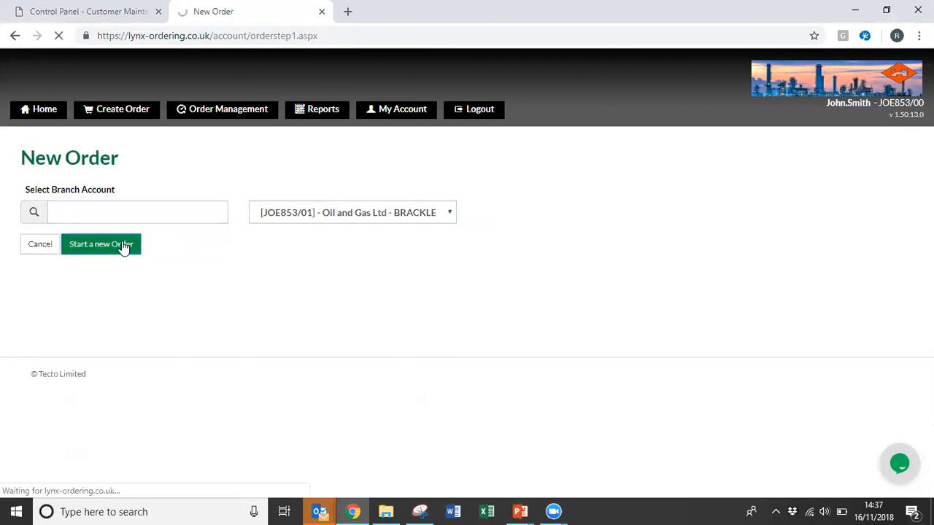
Step: On Select Products, choose Order a Manpack for an individual employee
{"action": "left_click", "coordinate": [101, 244]}
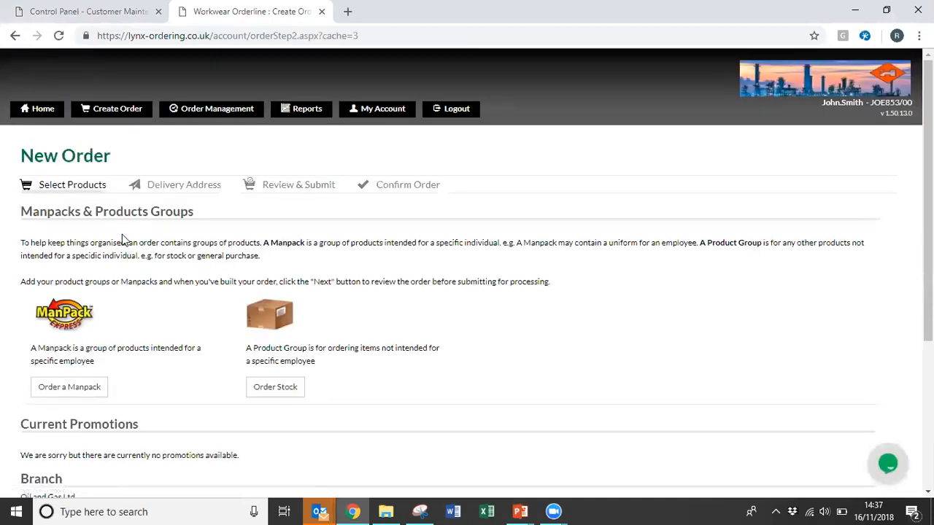
{"action": "scroll", "scroll_direction": "down", "scroll_amount": 3}
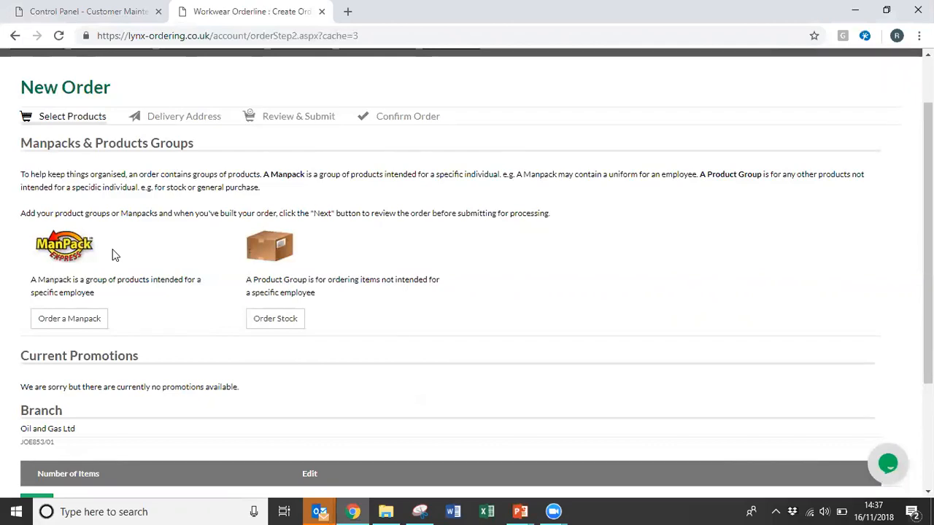
{"action": "mouse_move", "coordinate": [134, 271]}
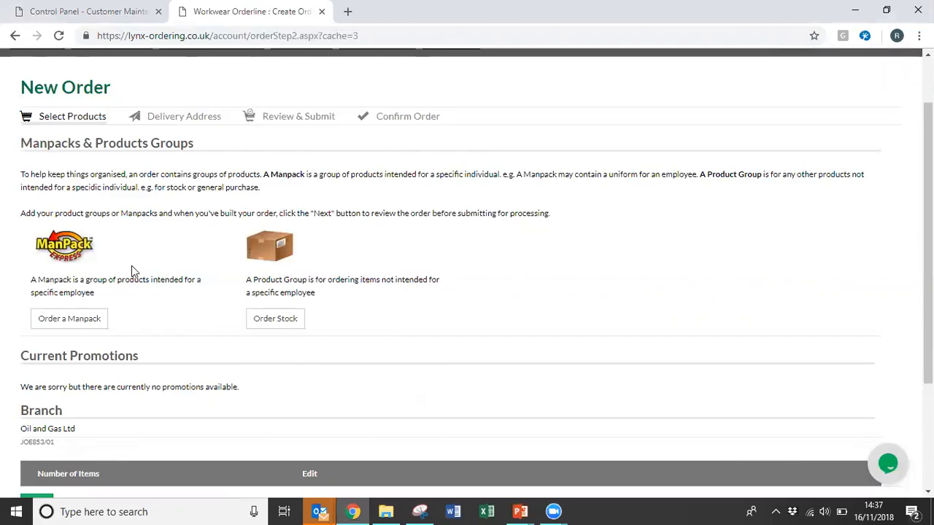
{"action": "left_click", "coordinate": [70, 318]}
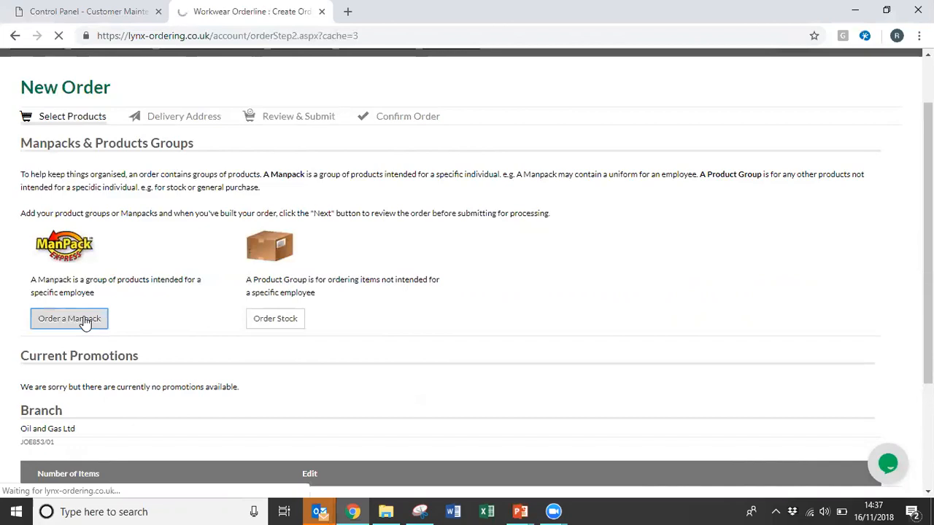
Step: Show the PPE Items category so coveralls, helmets and respirators are listed
{"action": "left_click", "coordinate": [70, 318]}
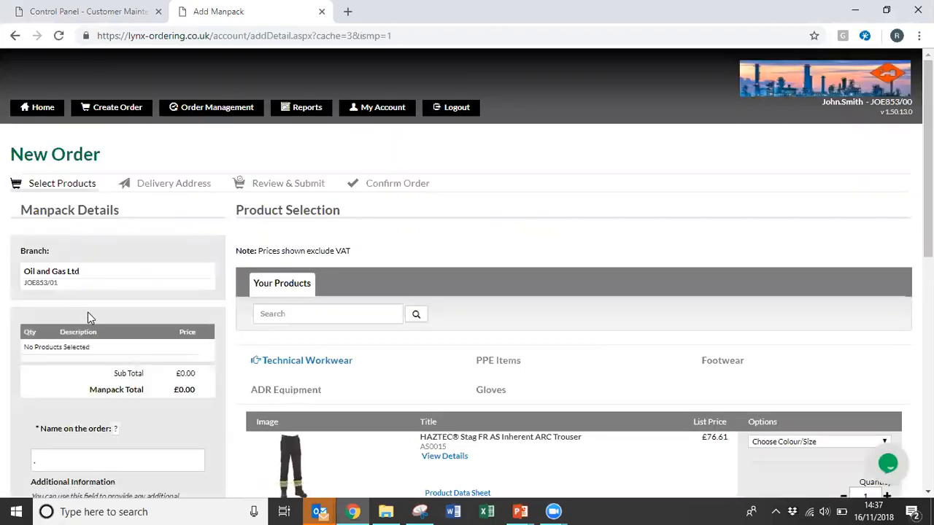
{"action": "mouse_move", "coordinate": [140, 305]}
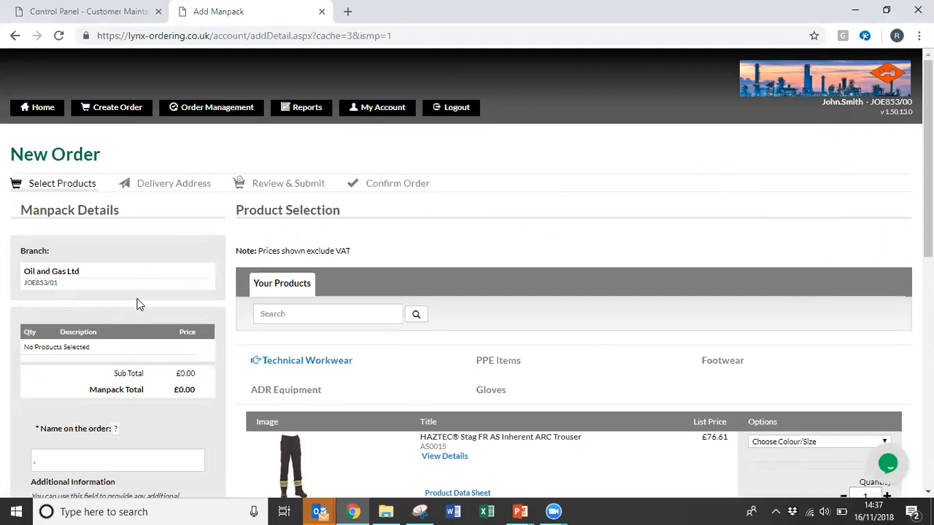
{"action": "scroll", "scroll_direction": "down", "scroll_amount": 3}
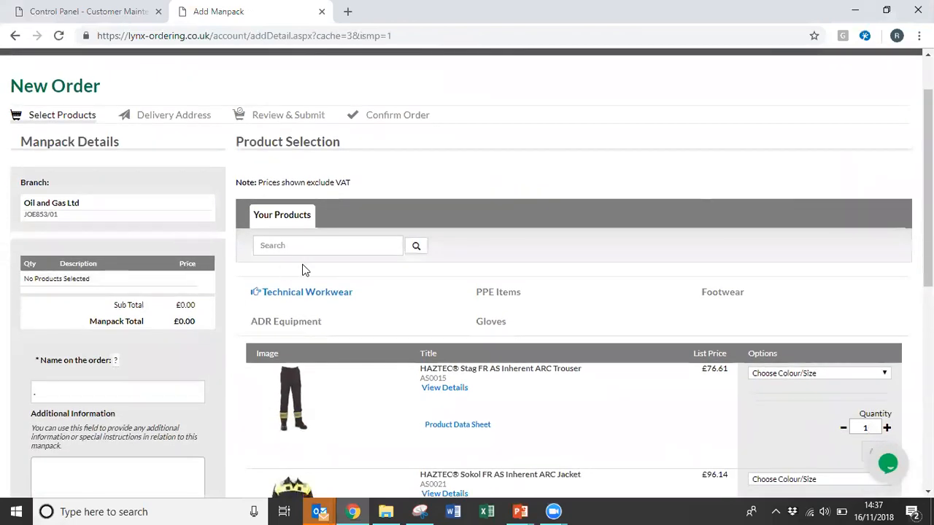
{"action": "scroll", "scroll_direction": "down", "scroll_amount": 3}
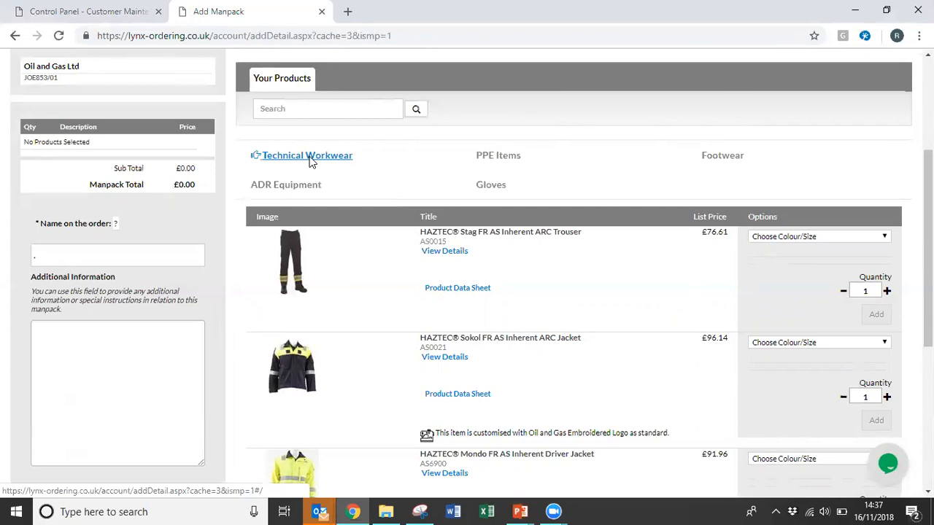
{"action": "mouse_move", "coordinate": [310, 184]}
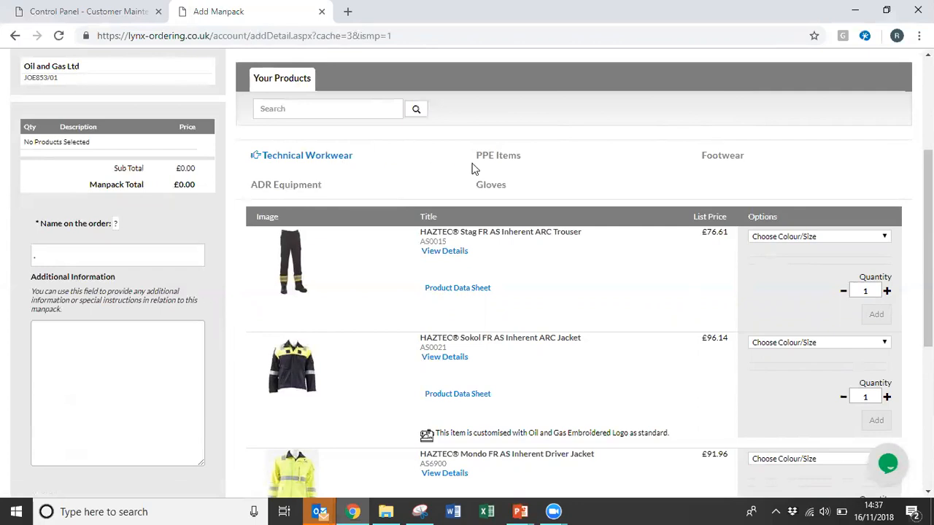
{"action": "left_click", "coordinate": [499, 155]}
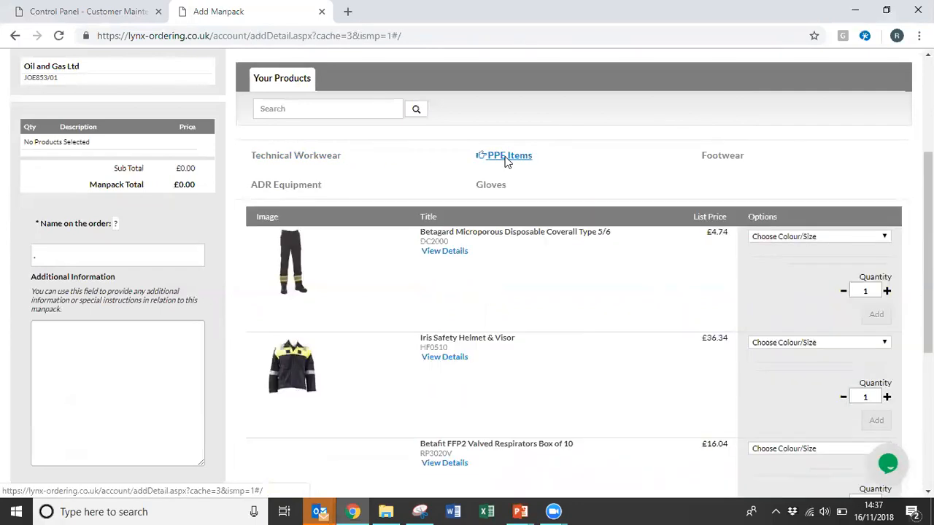
{"action": "scroll", "scroll_direction": "down", "scroll_amount": 3}
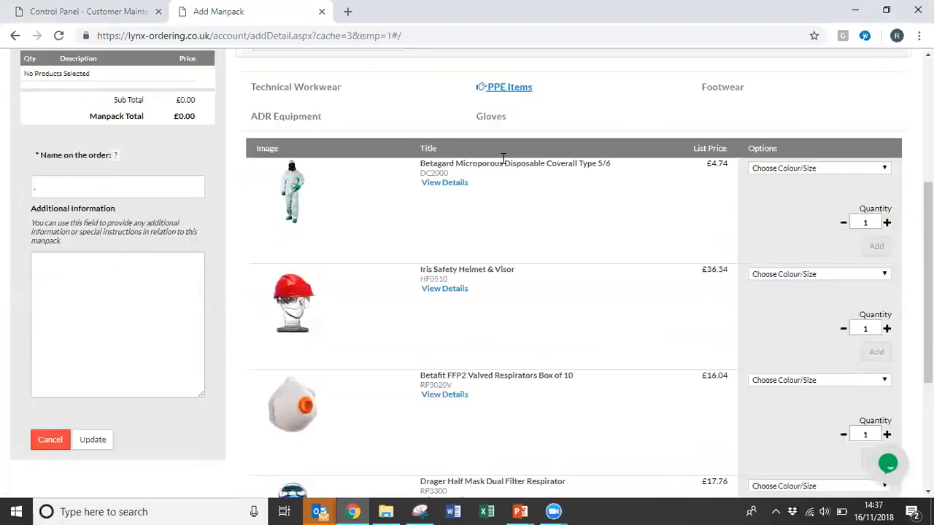
{"action": "scroll", "scroll_direction": "up", "scroll_amount": 3}
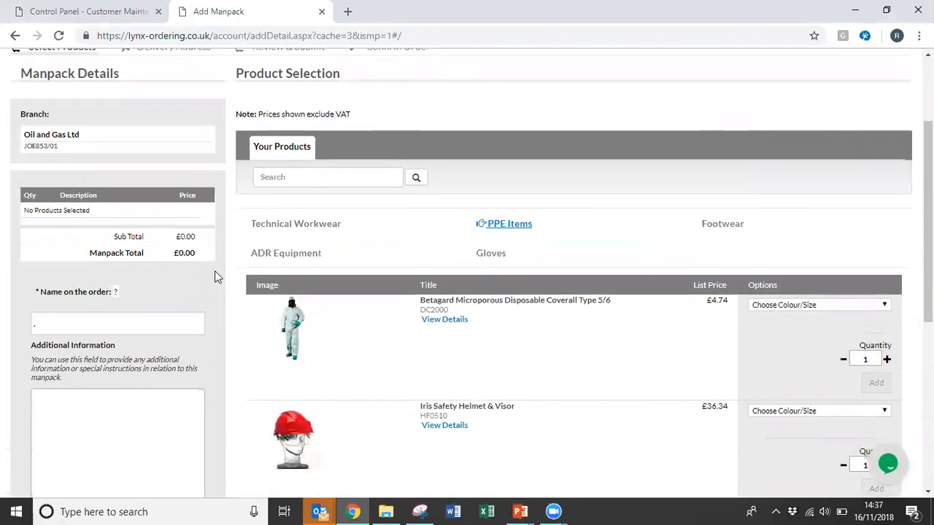
Step: Enter 'Joe' as the name on the order and pick Joe Bloggs from the suggestions
{"action": "left_click", "coordinate": [117, 324]}
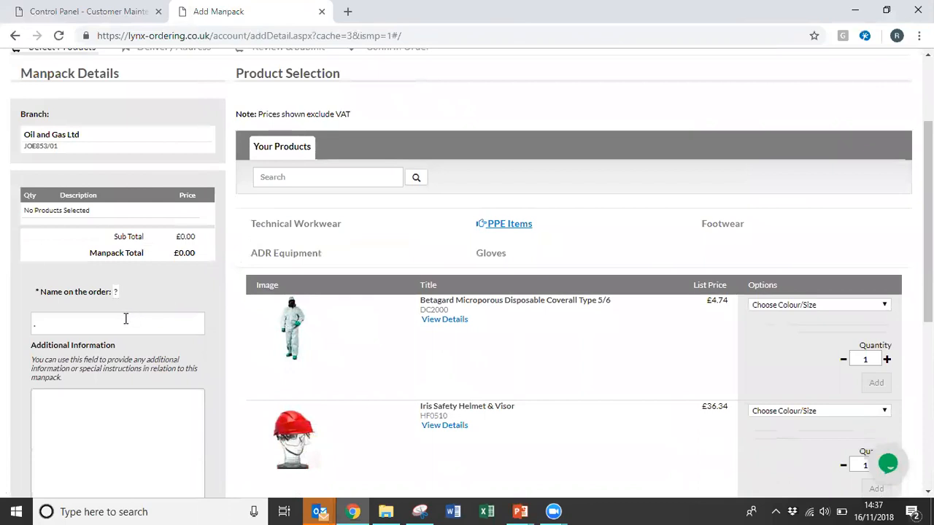
{"action": "mouse_move", "coordinate": [41, 314]}
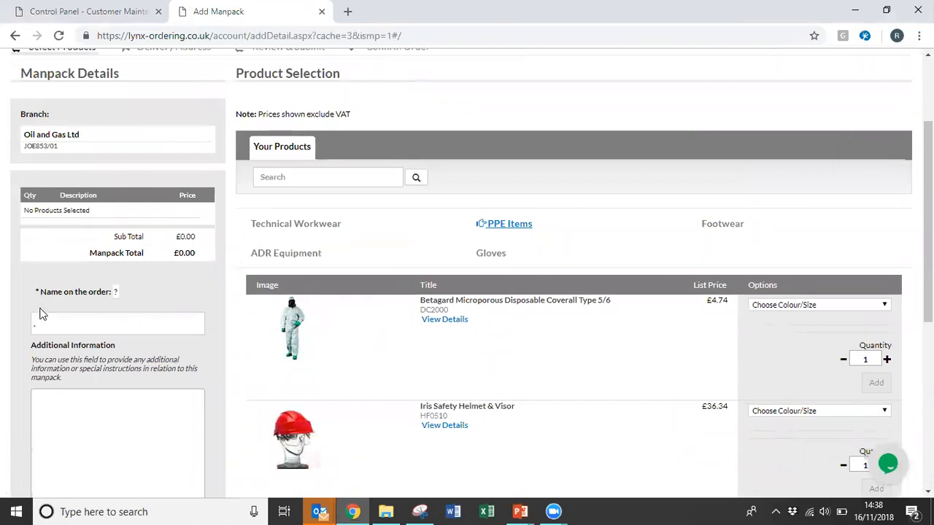
{"action": "left_click", "coordinate": [116, 324]}
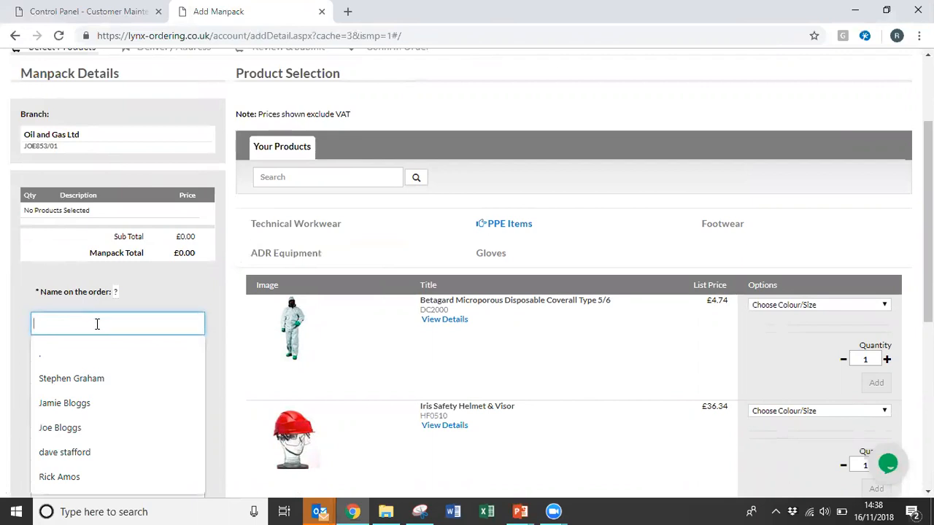
{"action": "type", "text": "Joe"}
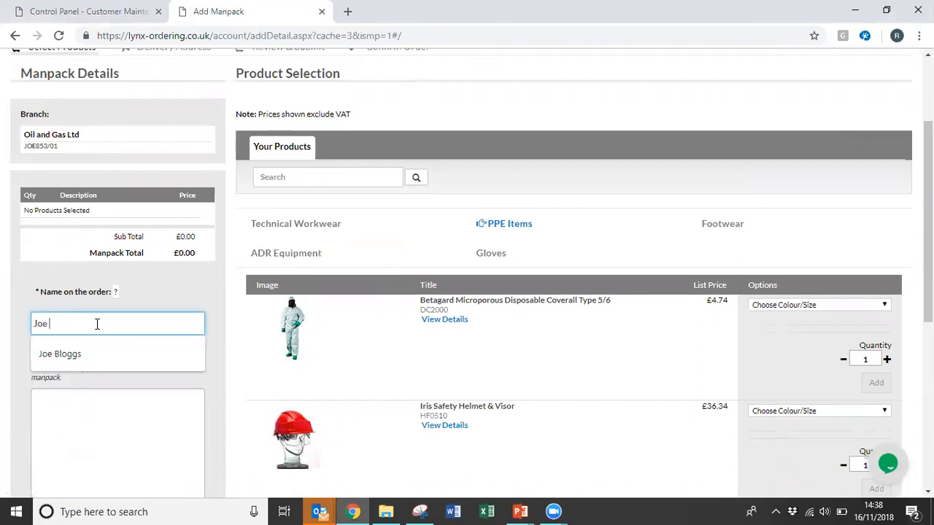
{"action": "left_click", "coordinate": [60, 355]}
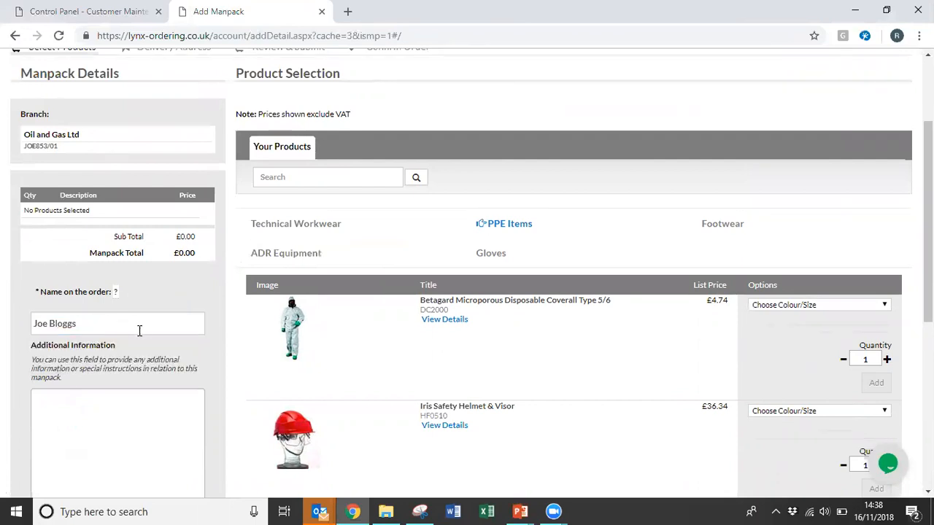
{"action": "mouse_move", "coordinate": [522, 323]}
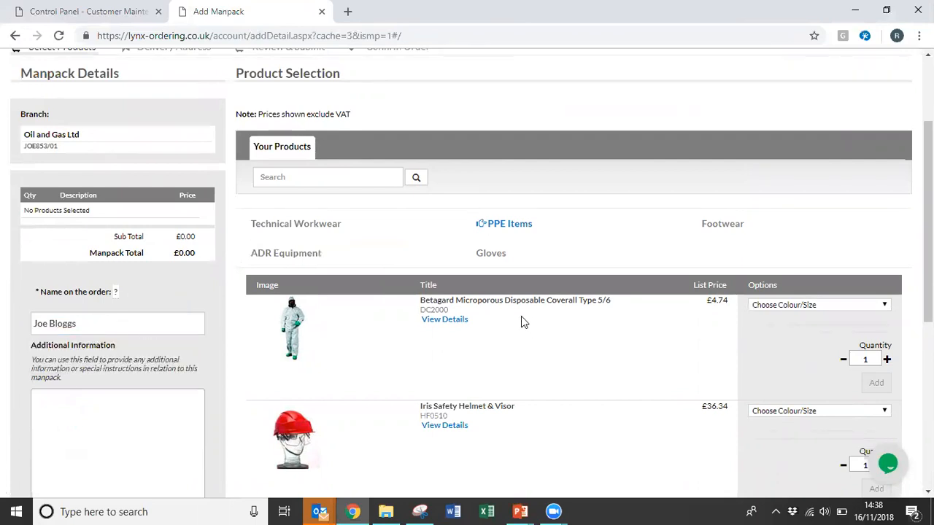
{"action": "mouse_move", "coordinate": [523, 327]}
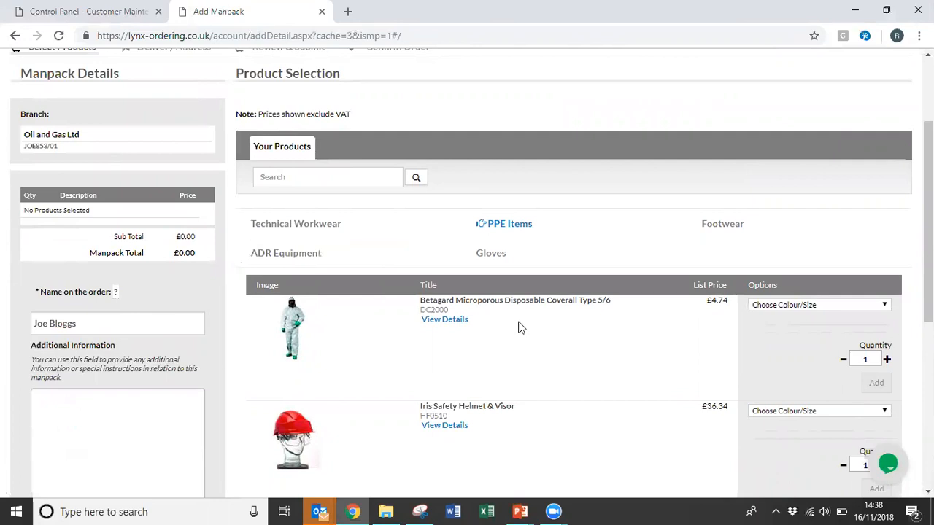
{"action": "mouse_move", "coordinate": [810, 307]}
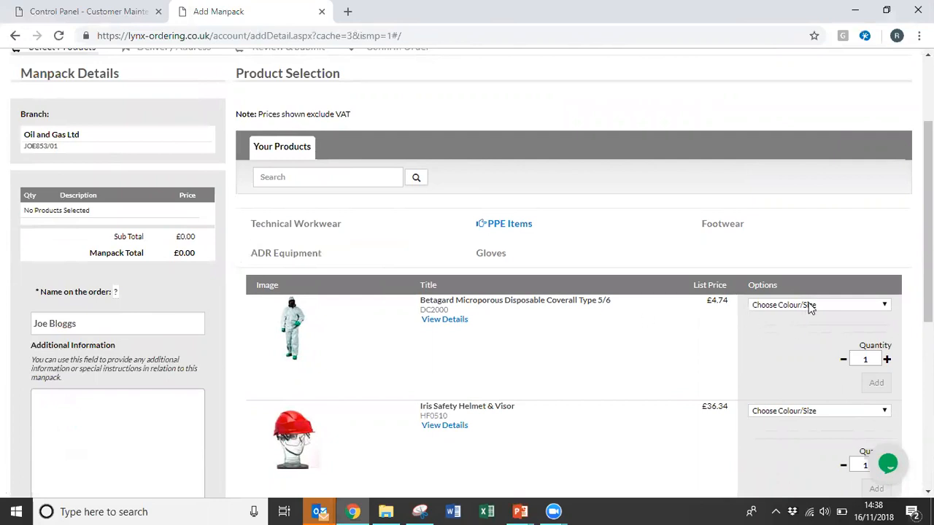
Step: Add two STD S coveralls and two RED STD helmets to the manpack, totalling £82.16
{"action": "left_click", "coordinate": [817, 305]}
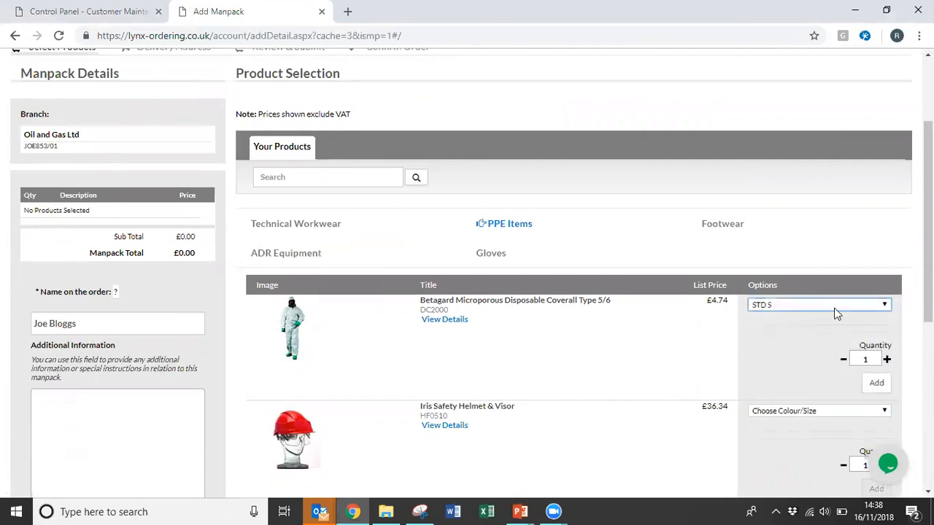
{"action": "left_click", "coordinate": [888, 359]}
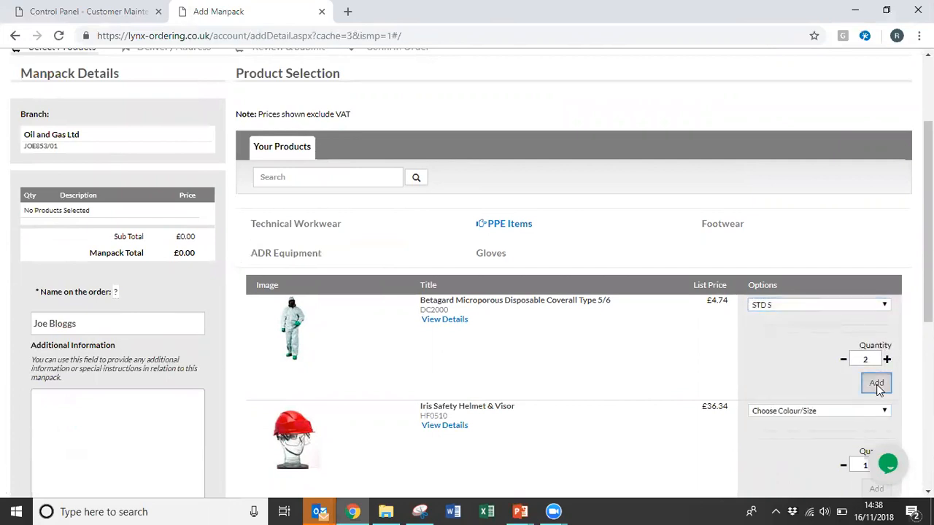
{"action": "left_click", "coordinate": [875, 383]}
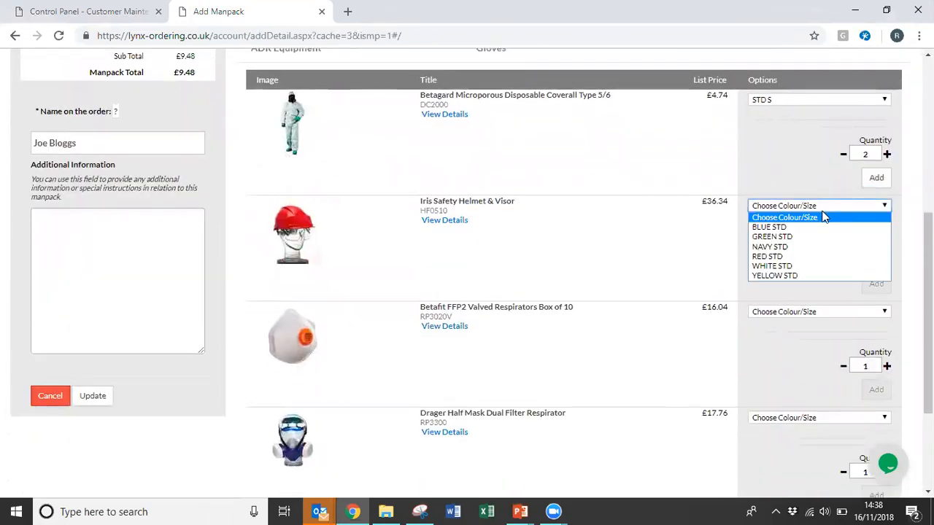
{"action": "left_click", "coordinate": [767, 257]}
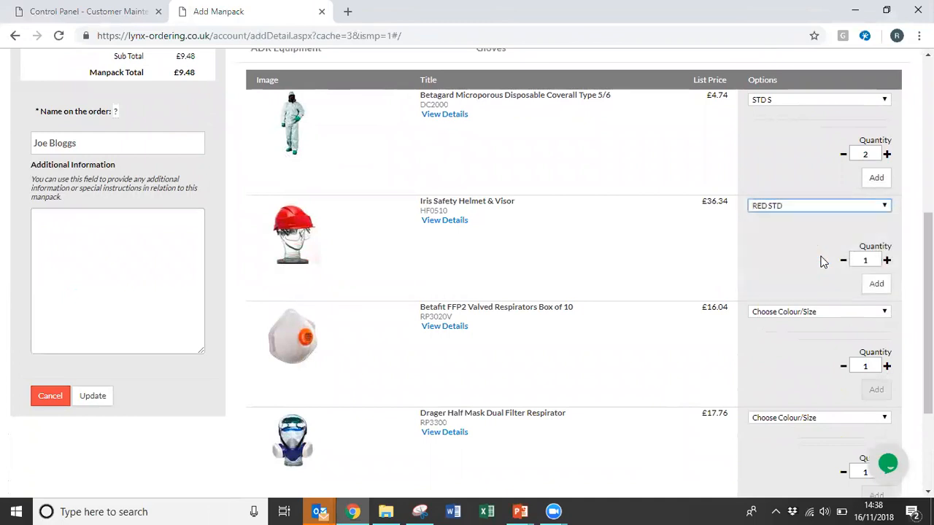
{"action": "left_click", "coordinate": [888, 260]}
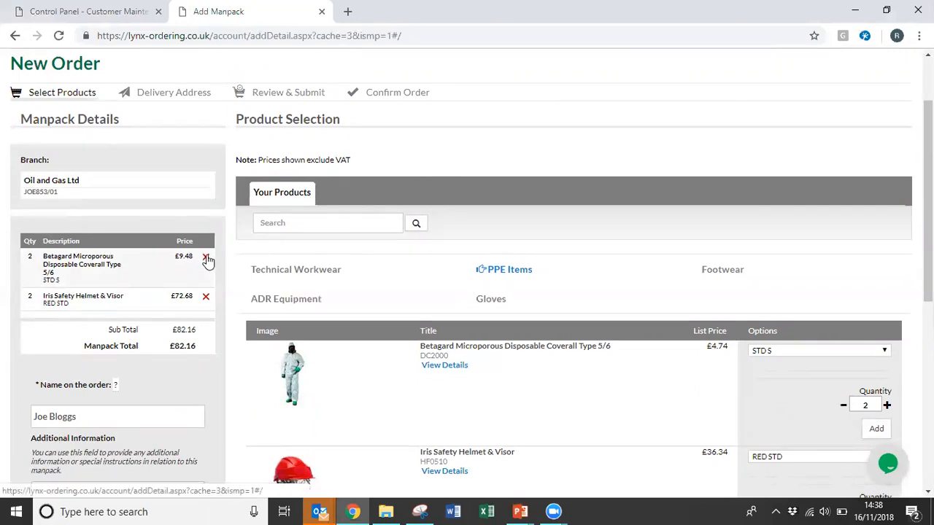
{"action": "mouse_move", "coordinate": [204, 277]}
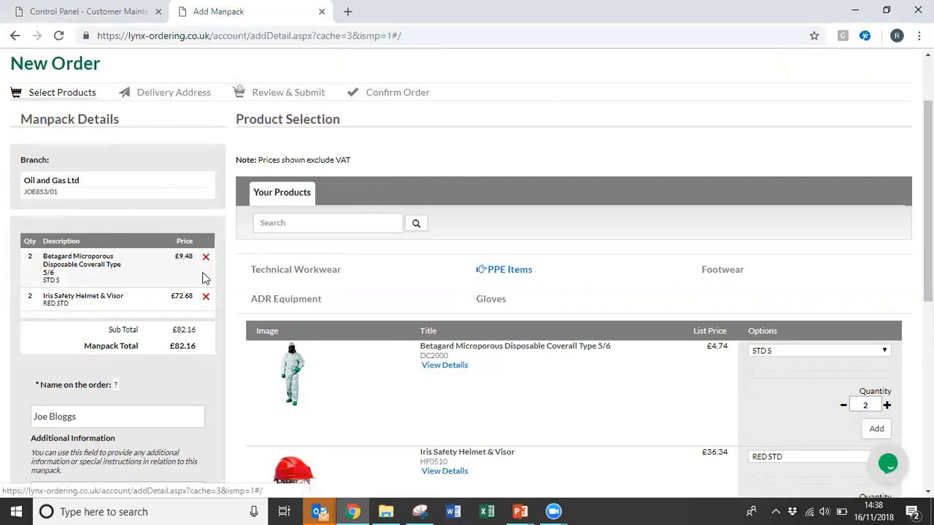
{"action": "scroll", "scroll_direction": "down", "scroll_amount": 3}
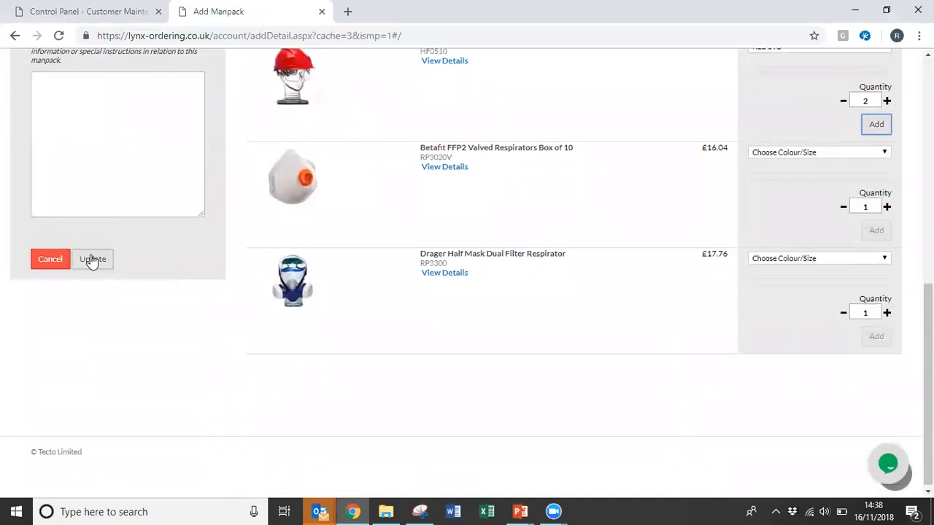
Step: Update to save the manpack into the order and review the £109.34 summary
{"action": "left_click", "coordinate": [93, 260]}
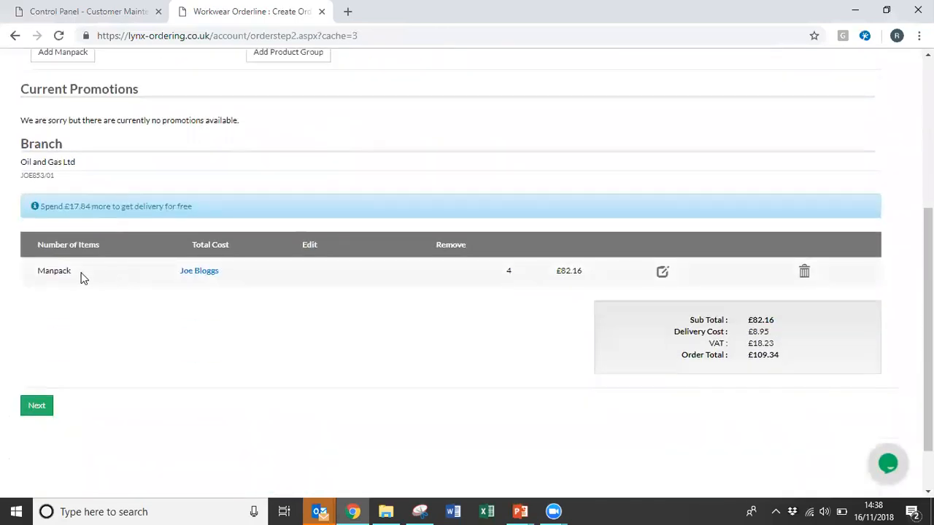
{"action": "double_click", "coordinate": [54, 270]}
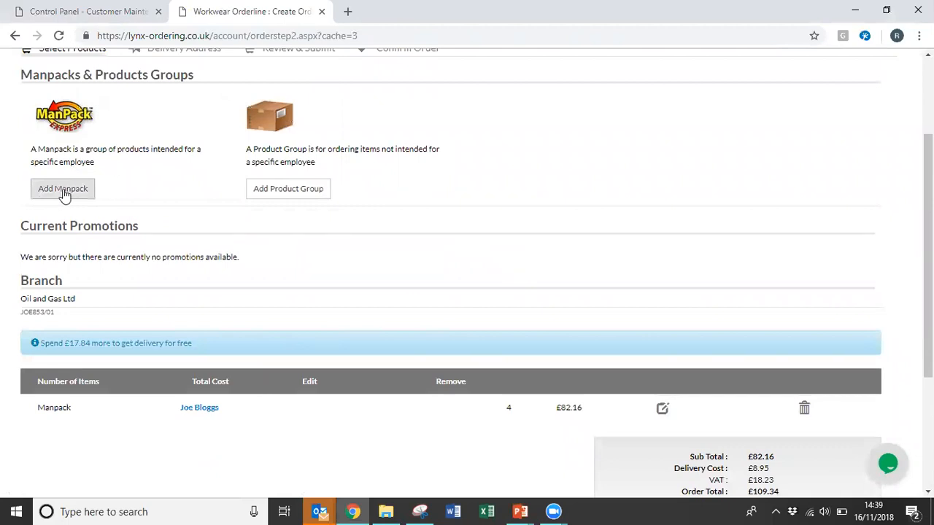
{"action": "scroll", "scroll_direction": "down", "scroll_amount": 3}
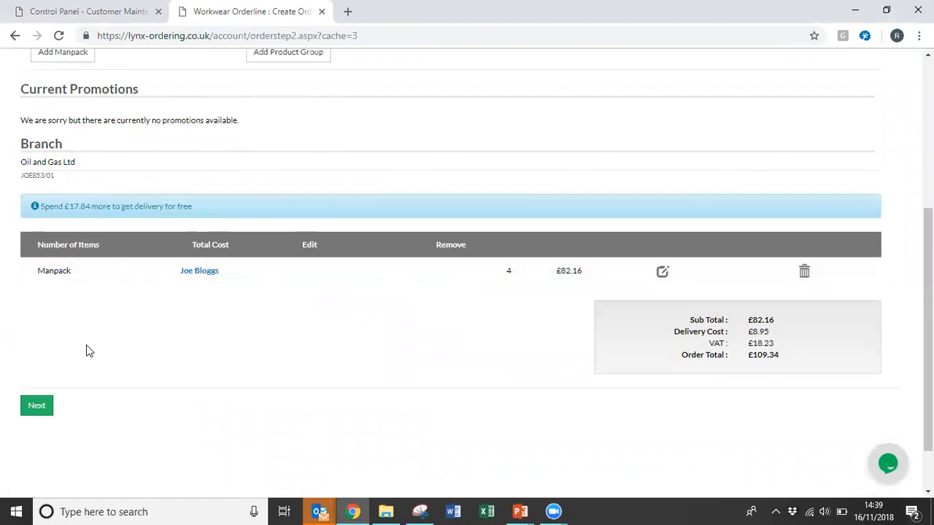
{"action": "mouse_move", "coordinate": [190, 355]}
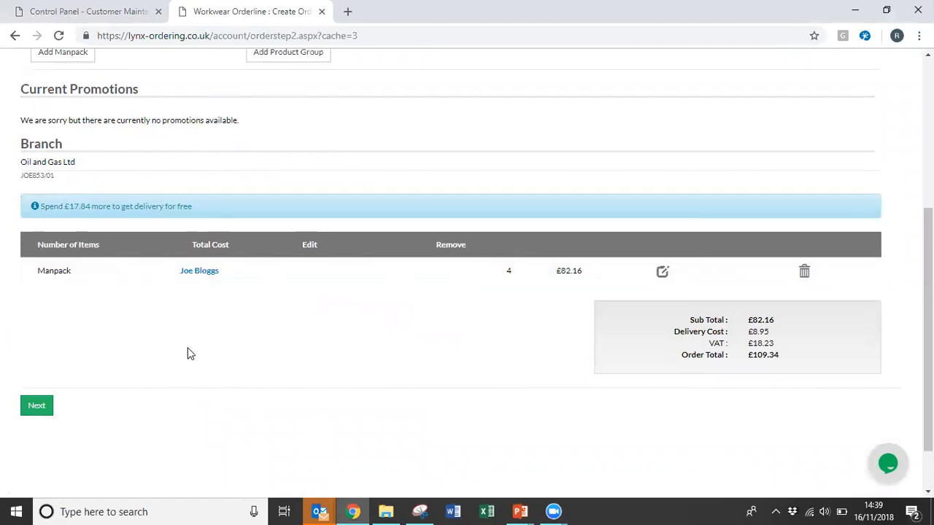
{"action": "mouse_move", "coordinate": [663, 276]}
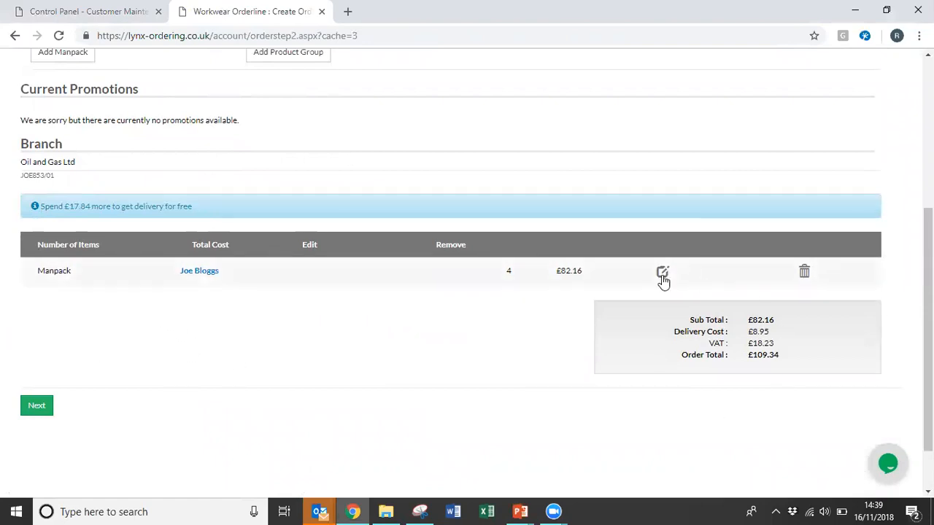
{"action": "mouse_move", "coordinate": [678, 315]}
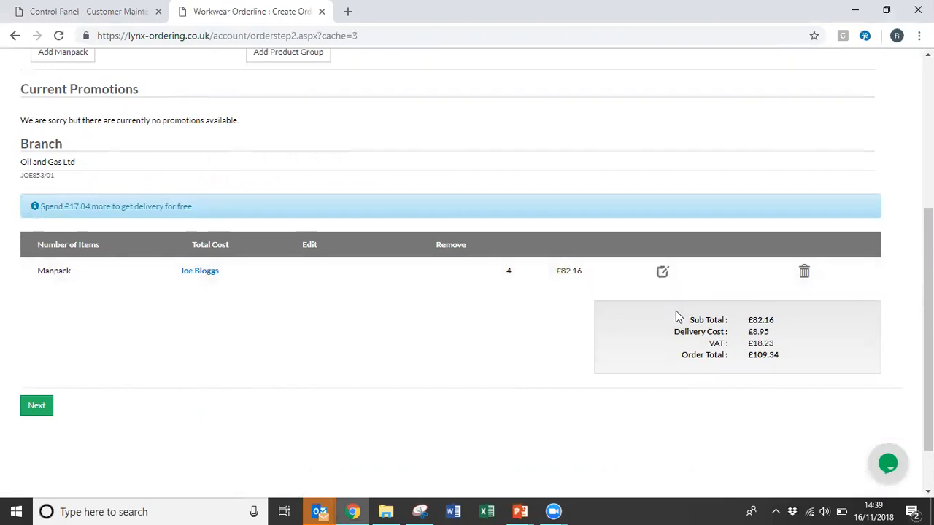
{"action": "mouse_move", "coordinate": [662, 313]}
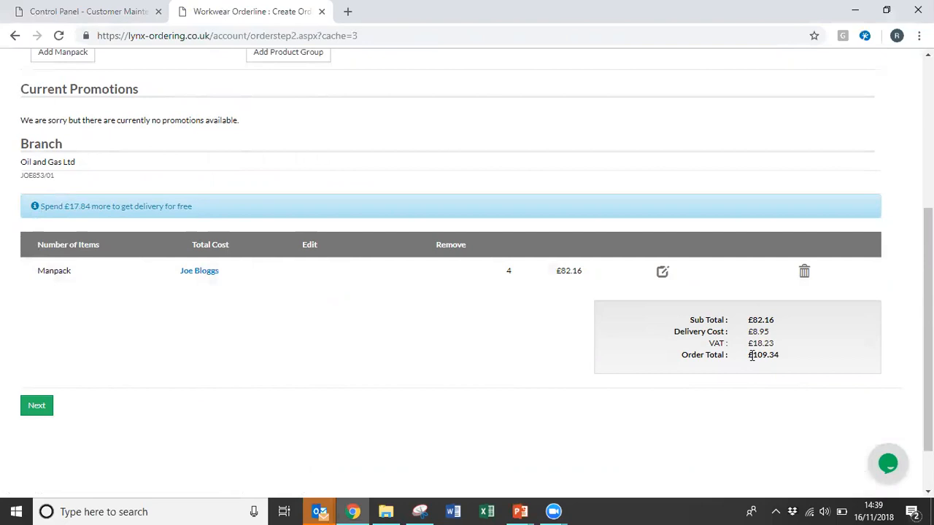
{"action": "mouse_move", "coordinate": [750, 356]}
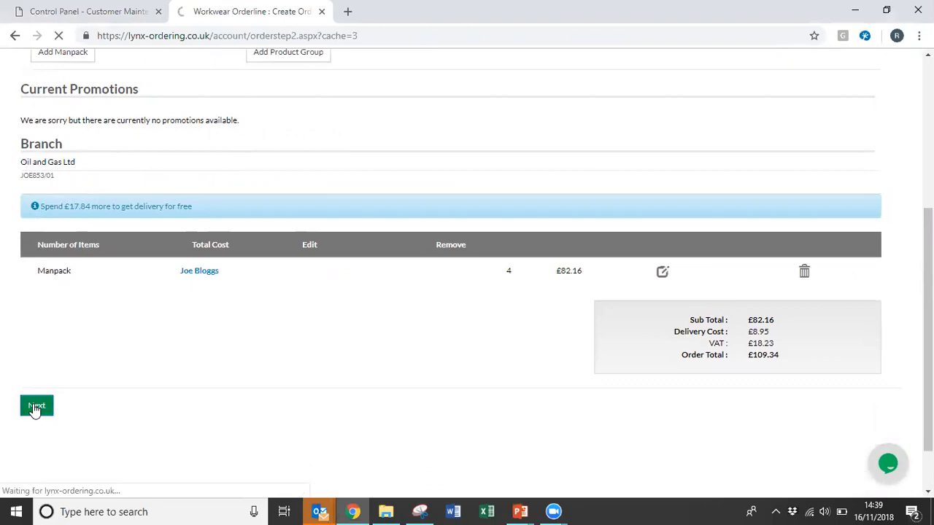
{"action": "left_click", "coordinate": [35, 406]}
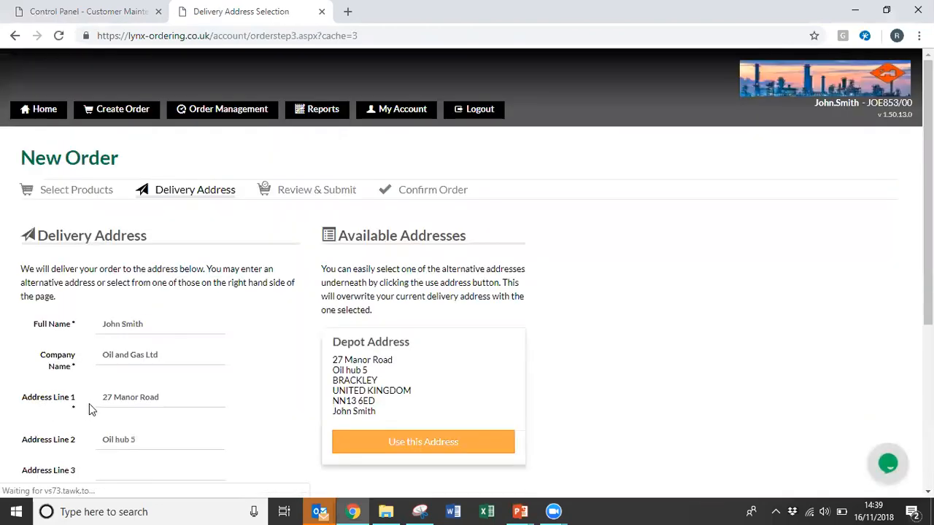
{"action": "scroll", "scroll_direction": "down", "scroll_amount": 3}
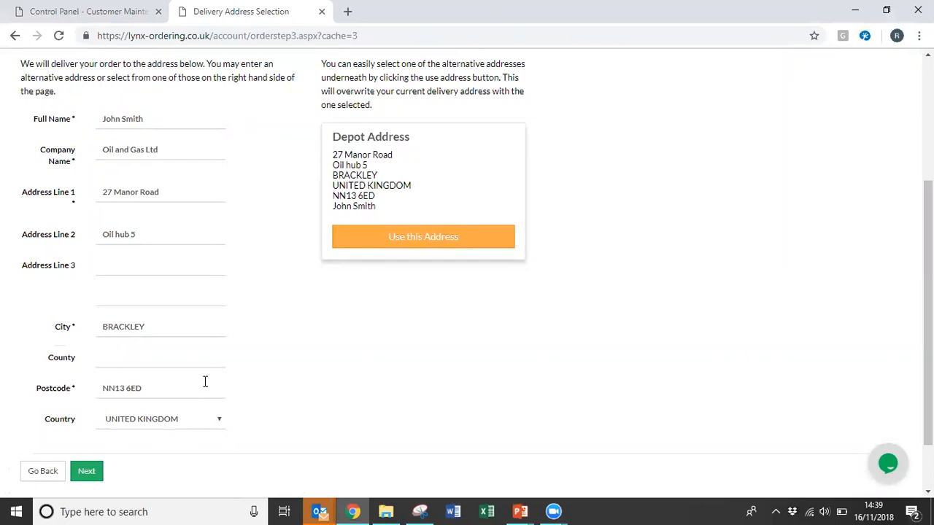
{"action": "left_click", "coordinate": [161, 118]}
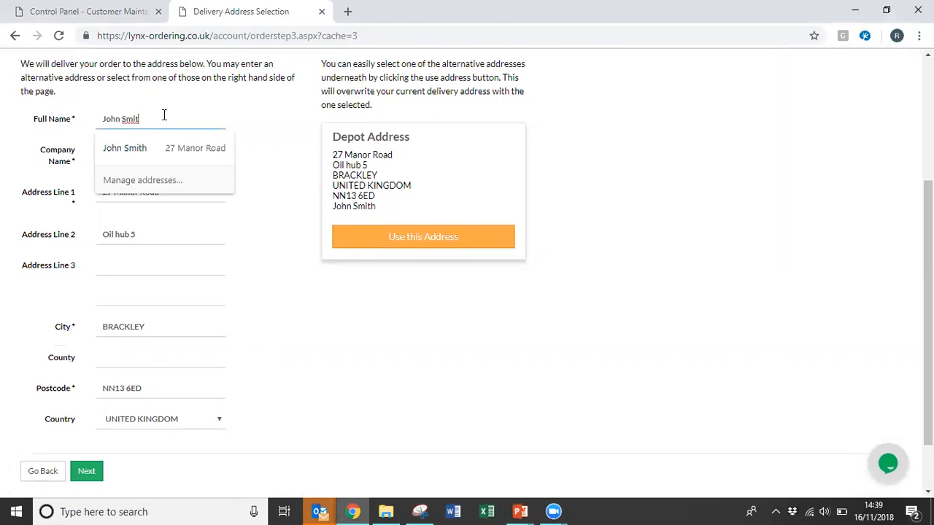
{"action": "type", "text": "h"}
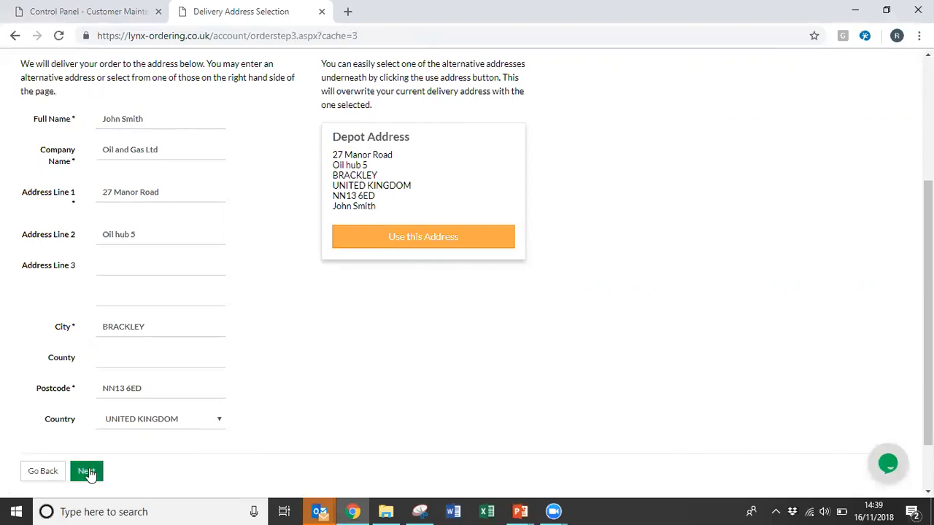
{"action": "left_click", "coordinate": [86, 470]}
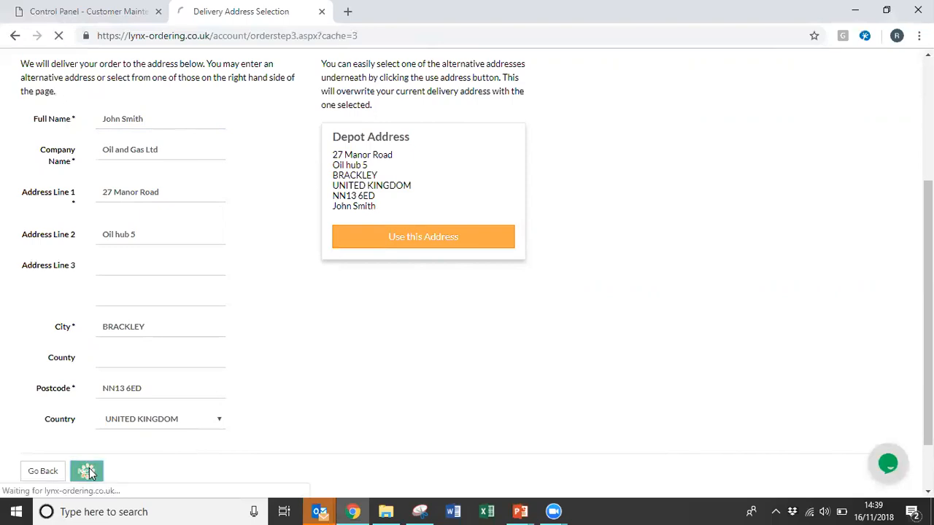
Step: Enter Your Order Number as 12345, picked from the suggestion list
{"action": "left_click", "coordinate": [87, 470]}
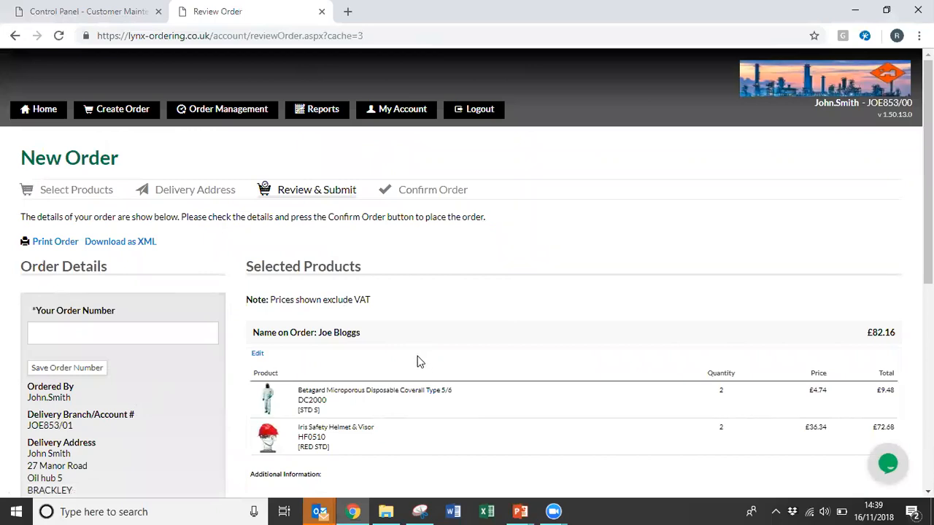
{"action": "left_click", "coordinate": [123, 333]}
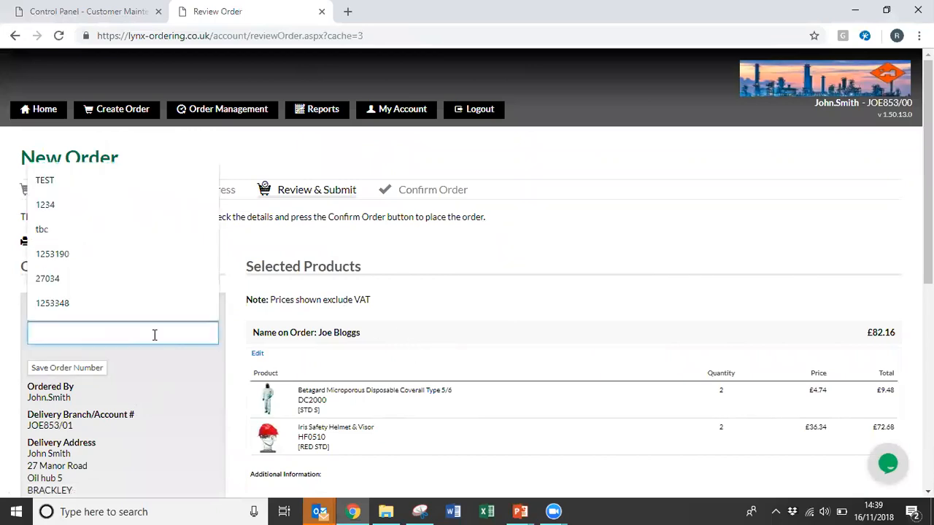
{"action": "type", "text": "1234"}
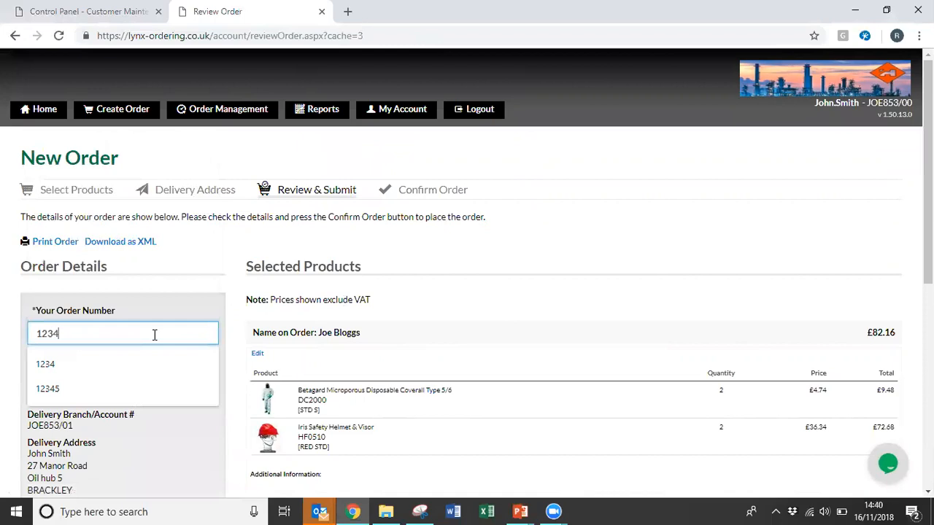
{"action": "left_click", "coordinate": [46, 388]}
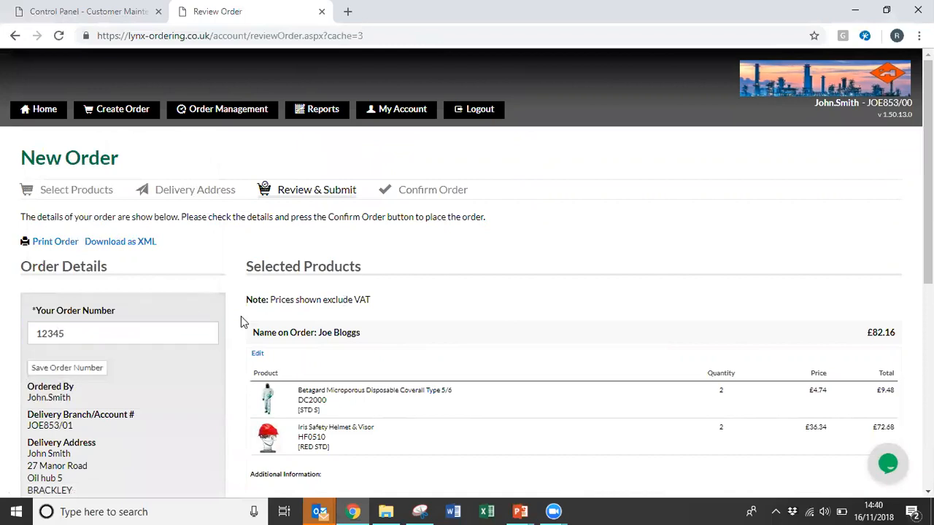
{"action": "scroll", "scroll_direction": "down", "scroll_amount": 3}
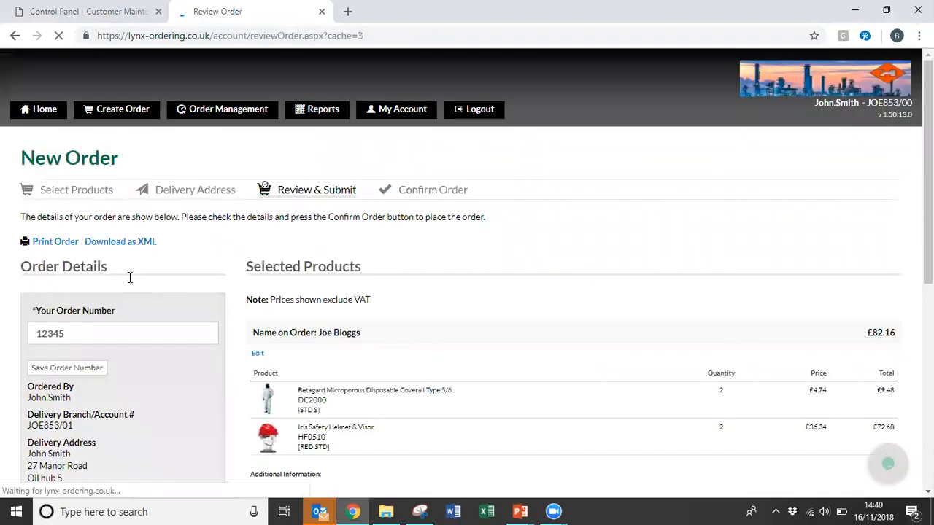
{"action": "scroll", "scroll_direction": "down", "scroll_amount": 3}
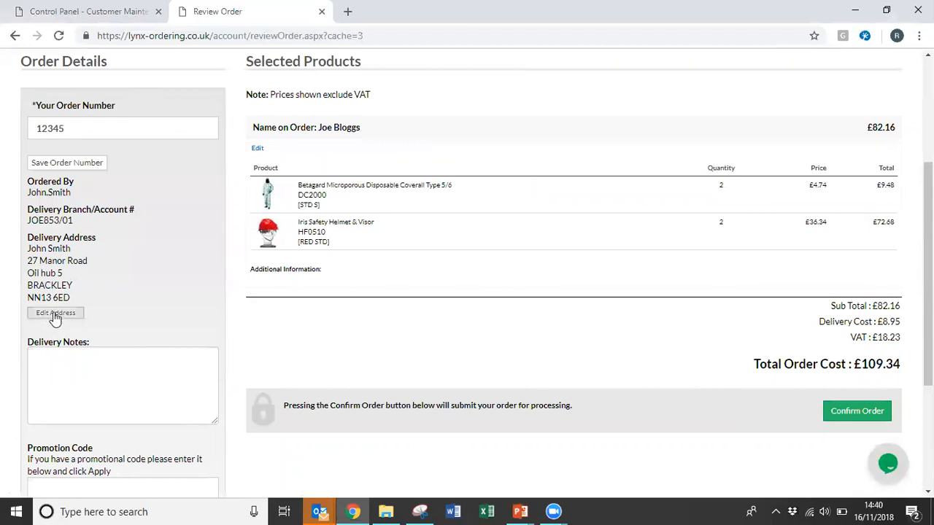
{"action": "mouse_move", "coordinate": [257, 149]}
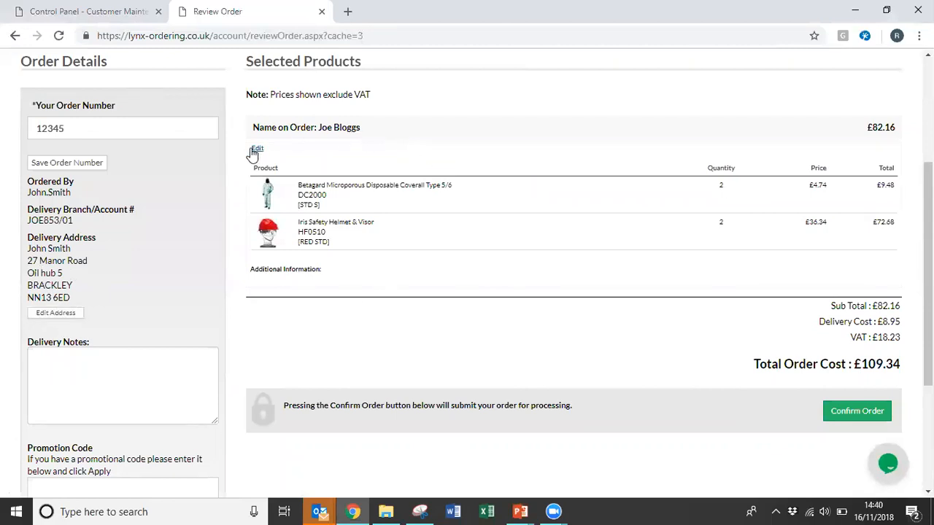
{"action": "mouse_move", "coordinate": [267, 372]}
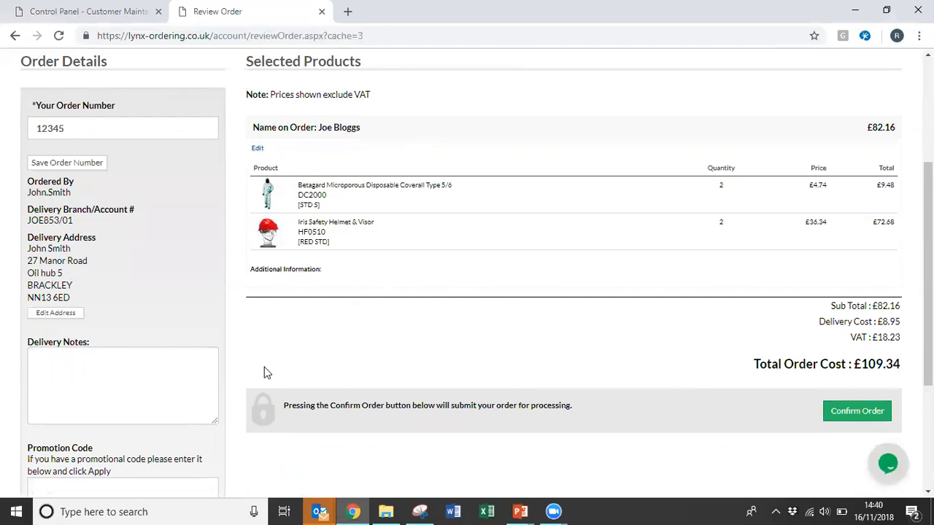
Step: Write the delivery note 'Please Deliver In full' and reach the Confirm Order section
{"action": "left_click", "coordinate": [123, 386]}
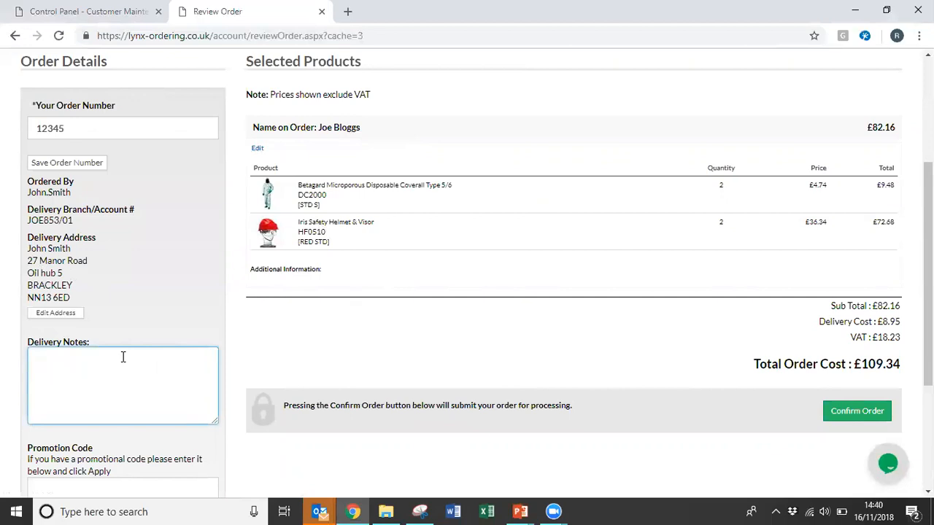
{"action": "type", "text": "Please Deliver In full"}
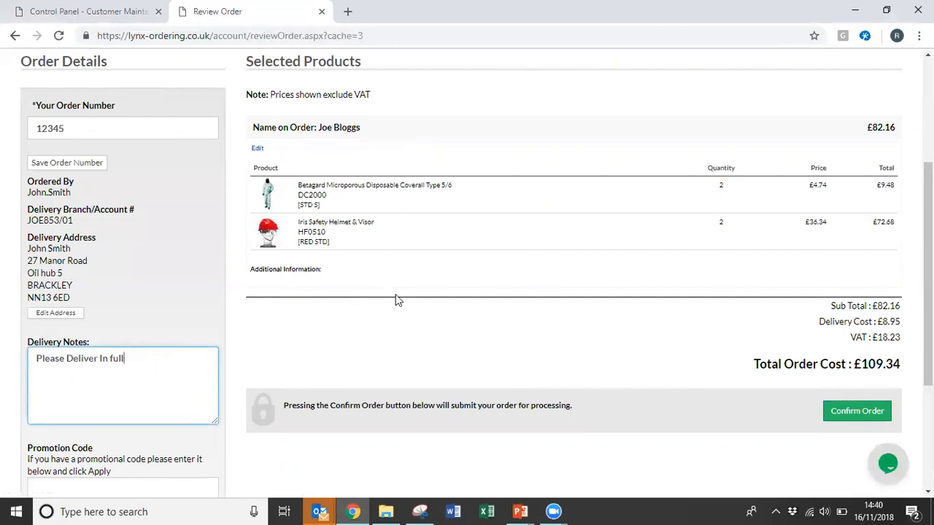
{"action": "scroll", "scroll_direction": "down", "scroll_amount": 3}
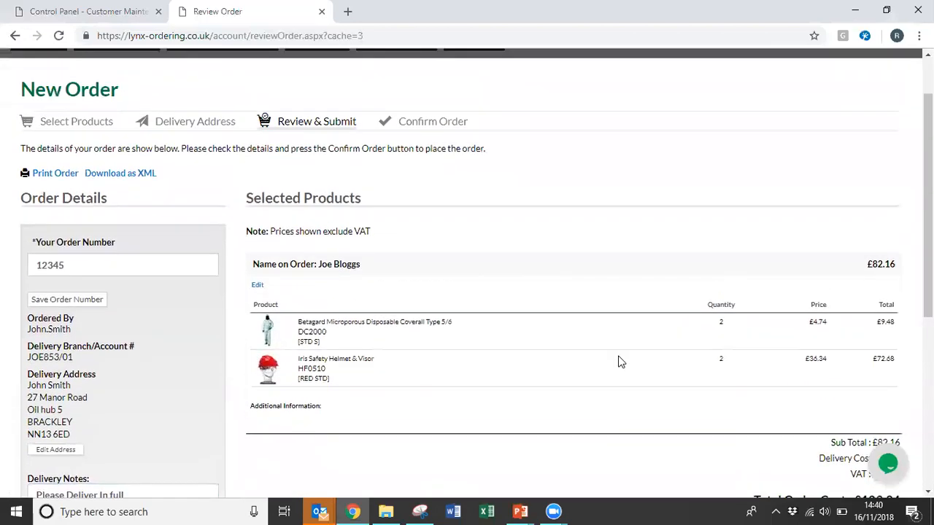
{"action": "scroll", "scroll_direction": "down", "scroll_amount": 3}
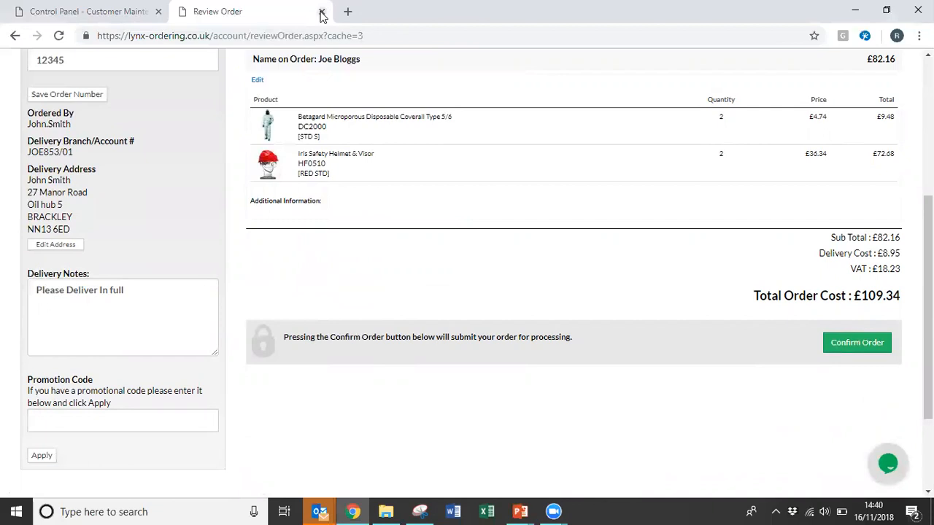
{"action": "mouse_move", "coordinate": [695, 294]}
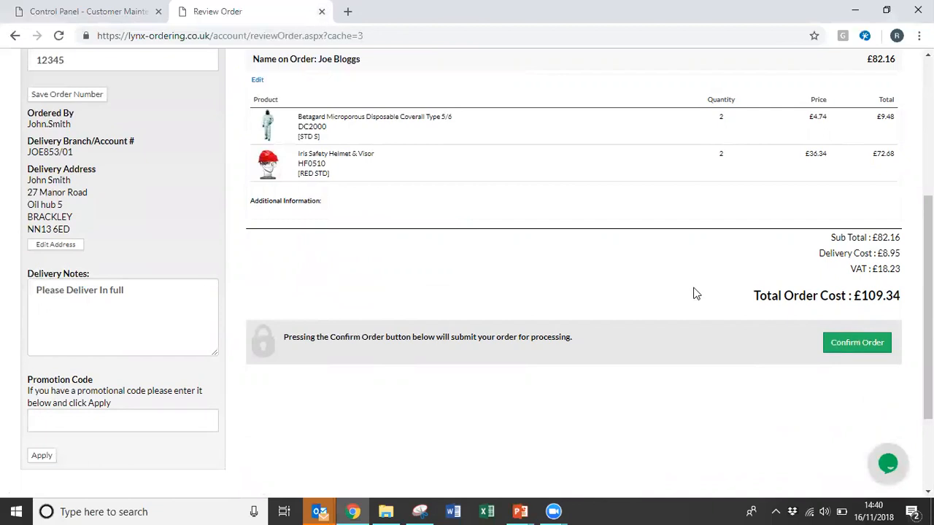
{"action": "mouse_move", "coordinate": [888, 343]}
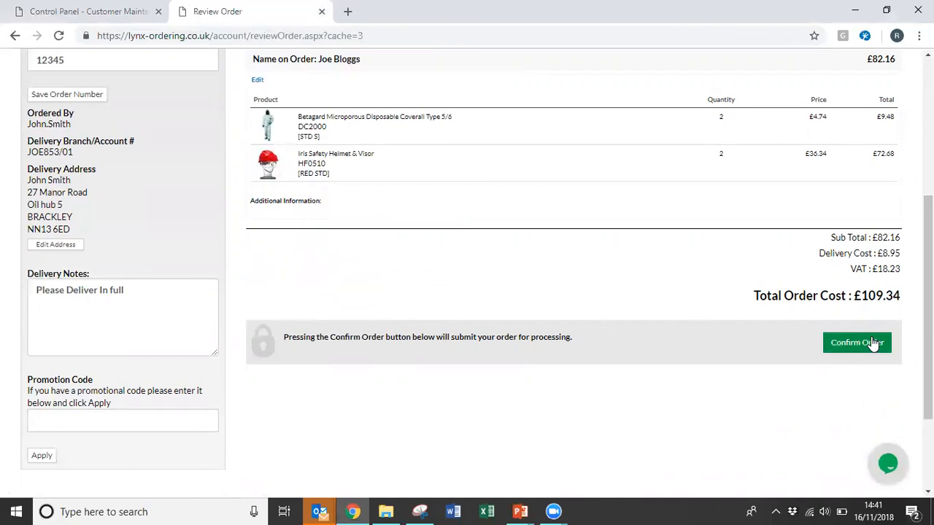
Step: Start a live support chat from the order 12345 review page via the green chat bubble
{"action": "scroll", "scroll_direction": "up", "scroll_amount": 3}
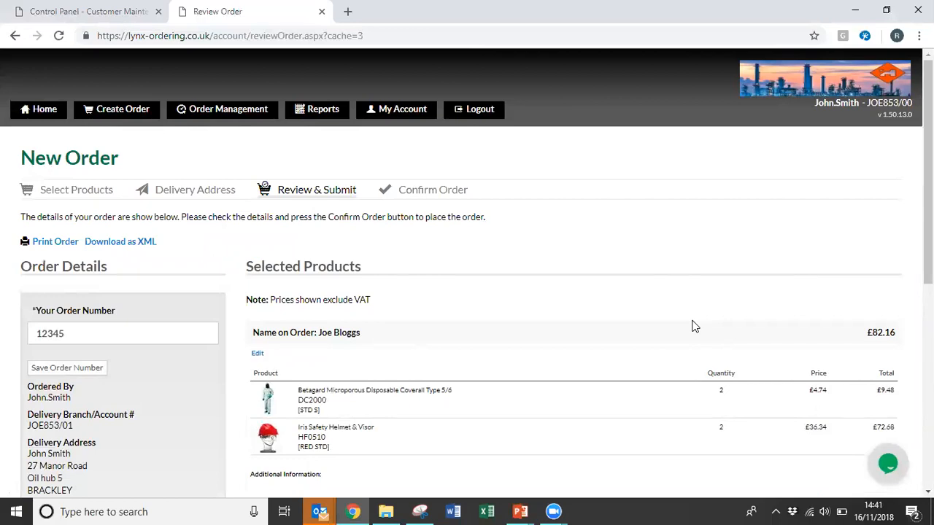
{"action": "mouse_move", "coordinate": [715, 310]}
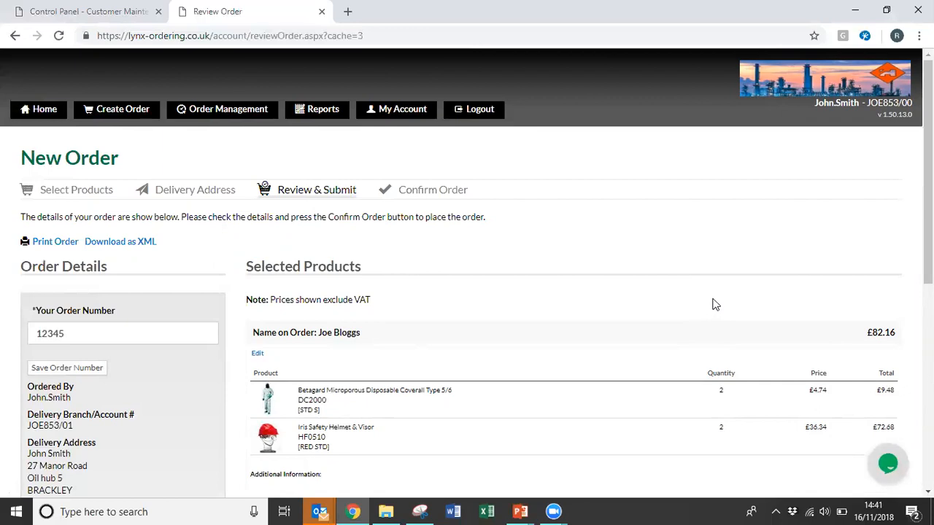
{"action": "mouse_move", "coordinate": [713, 302]}
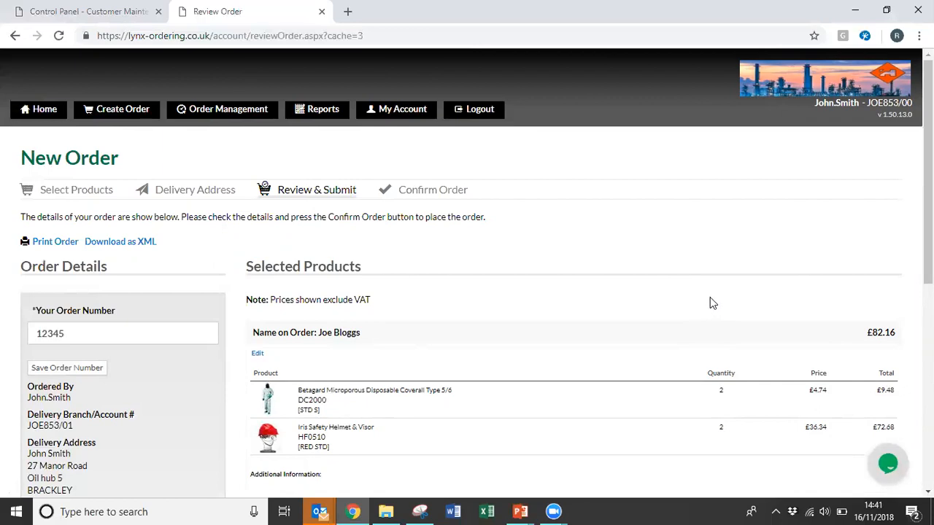
{"action": "mouse_move", "coordinate": [721, 284]}
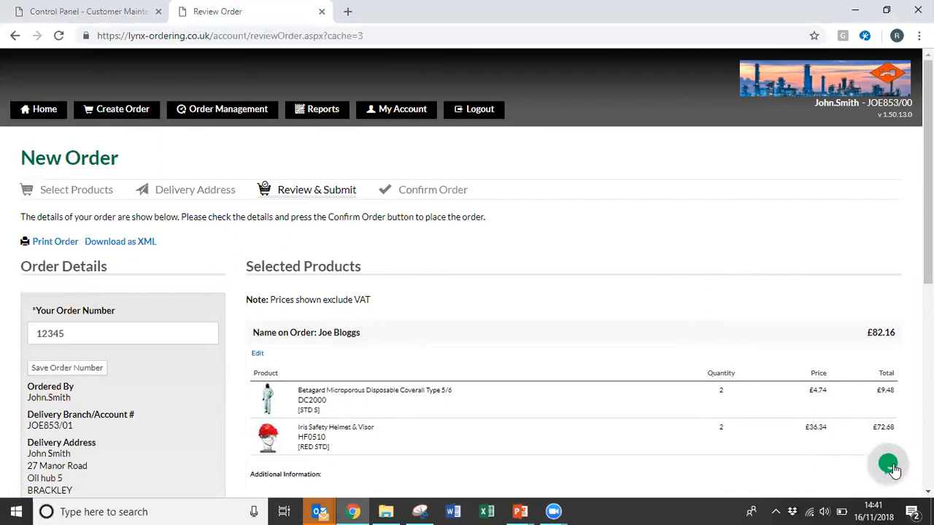
{"action": "left_click", "coordinate": [888, 464]}
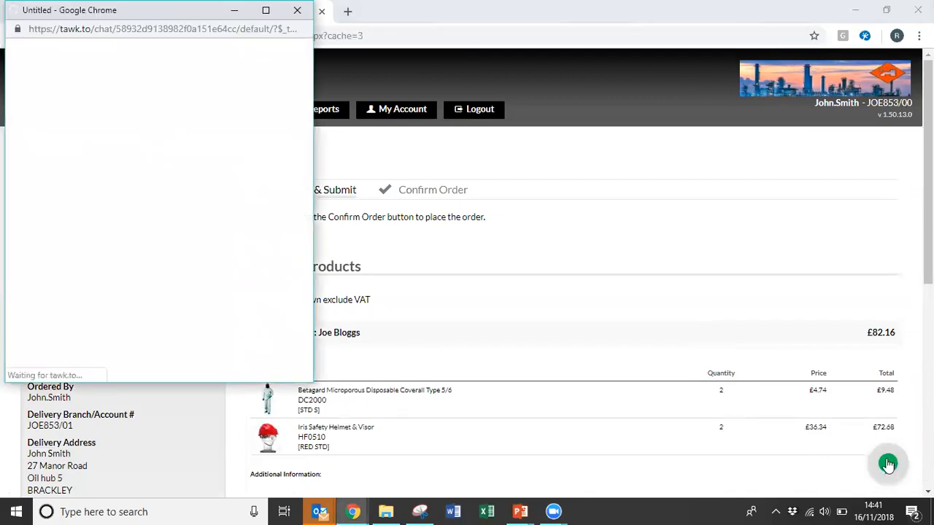